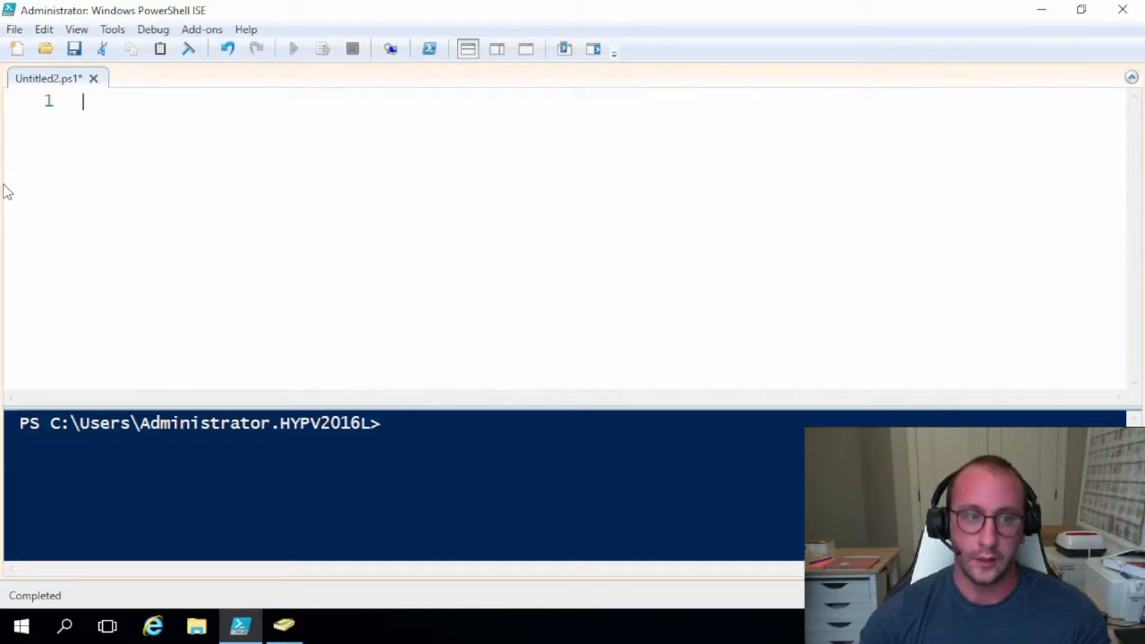
{"action": "mouse_move", "coordinate": [39, 222]}
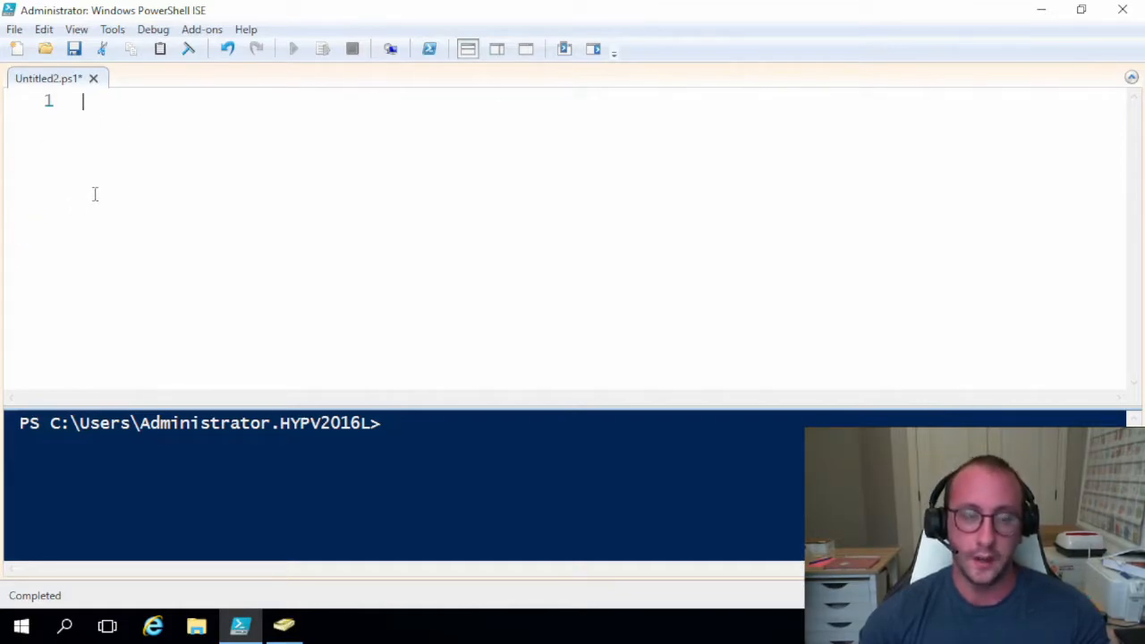
{"action": "mouse_move", "coordinate": [163, 176]}
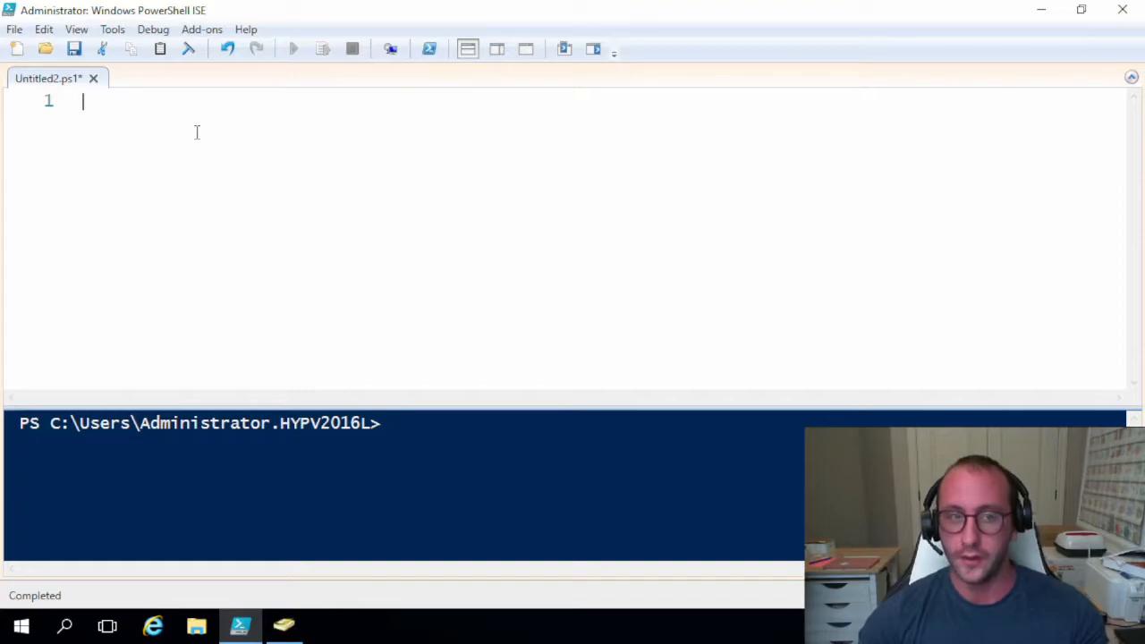
{"action": "mouse_move", "coordinate": [245, 157]}
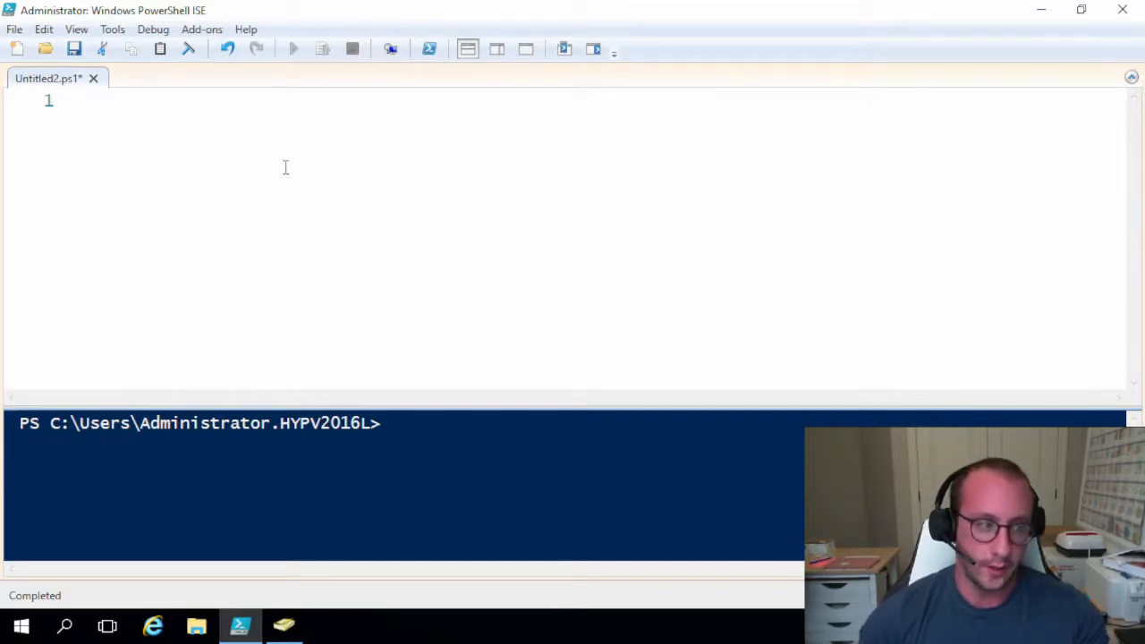
Write the query Get-ADOptionalFeature -Filter {name -like "Privi*"} in the script pane.
{"action": "type", "text": "get"}
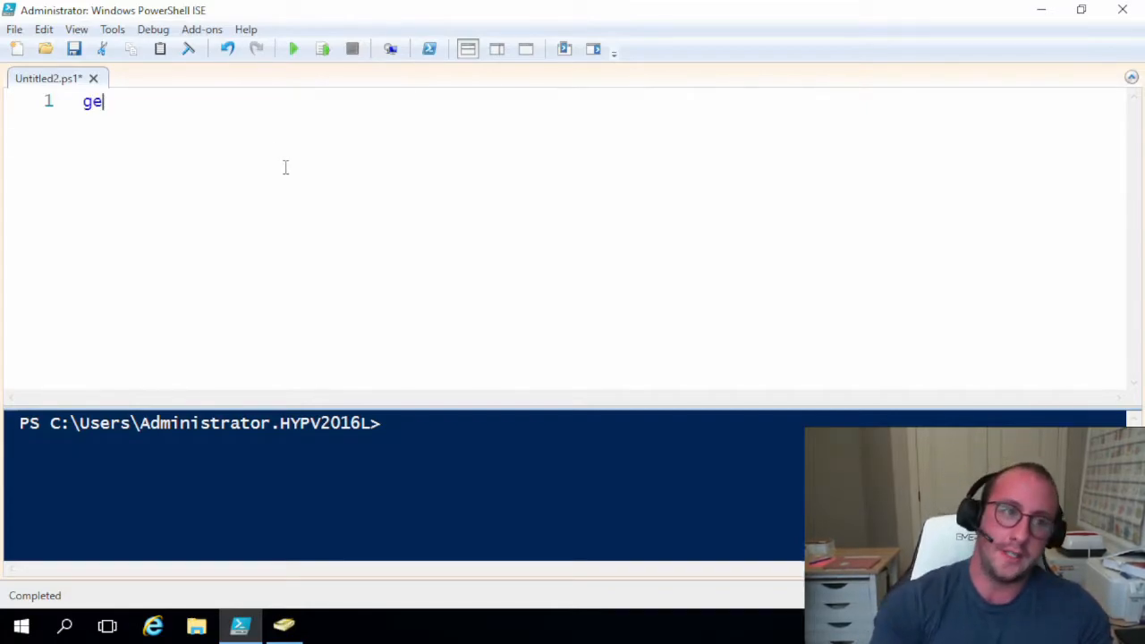
{"action": "type", "text": "t-op"}
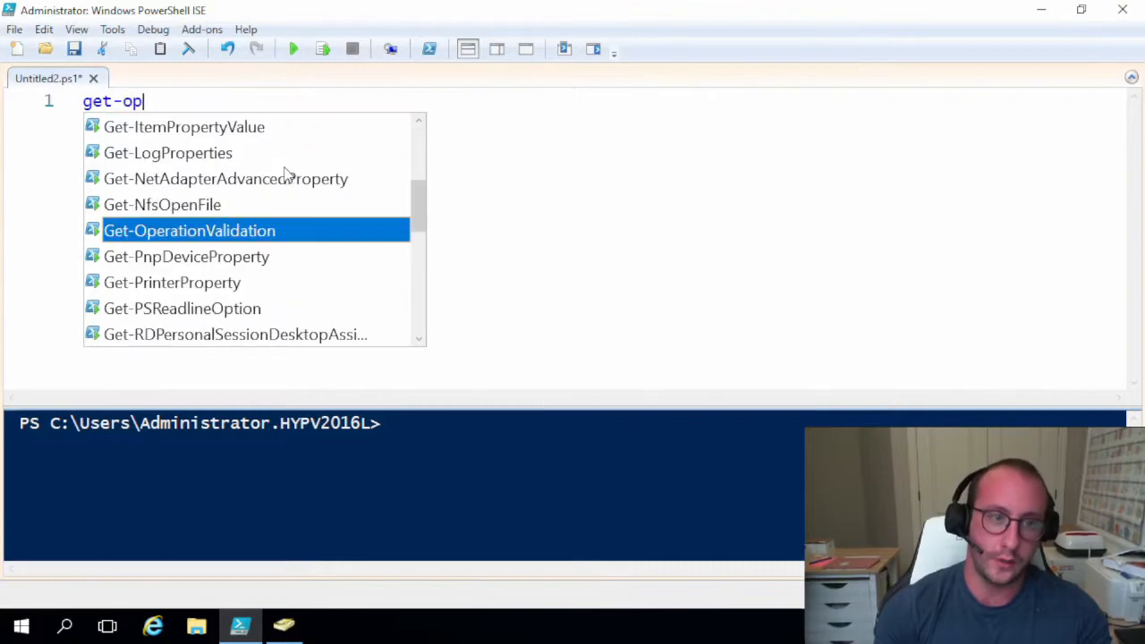
{"action": "type", "text": "tionalFeature"}
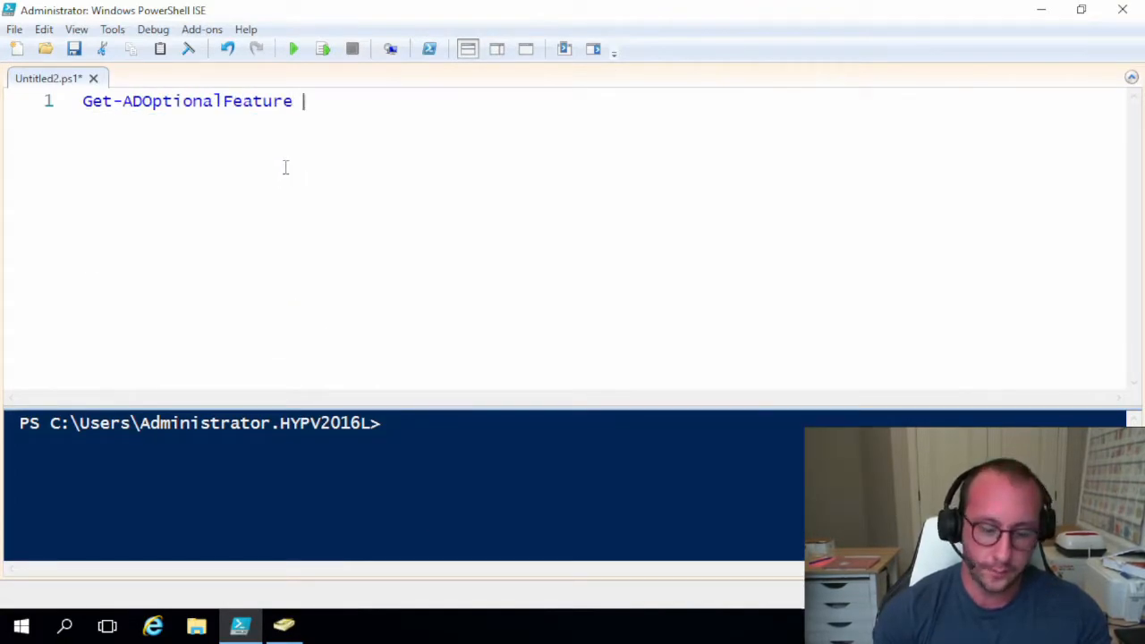
{"action": "type", "text": "-Filter {}"}
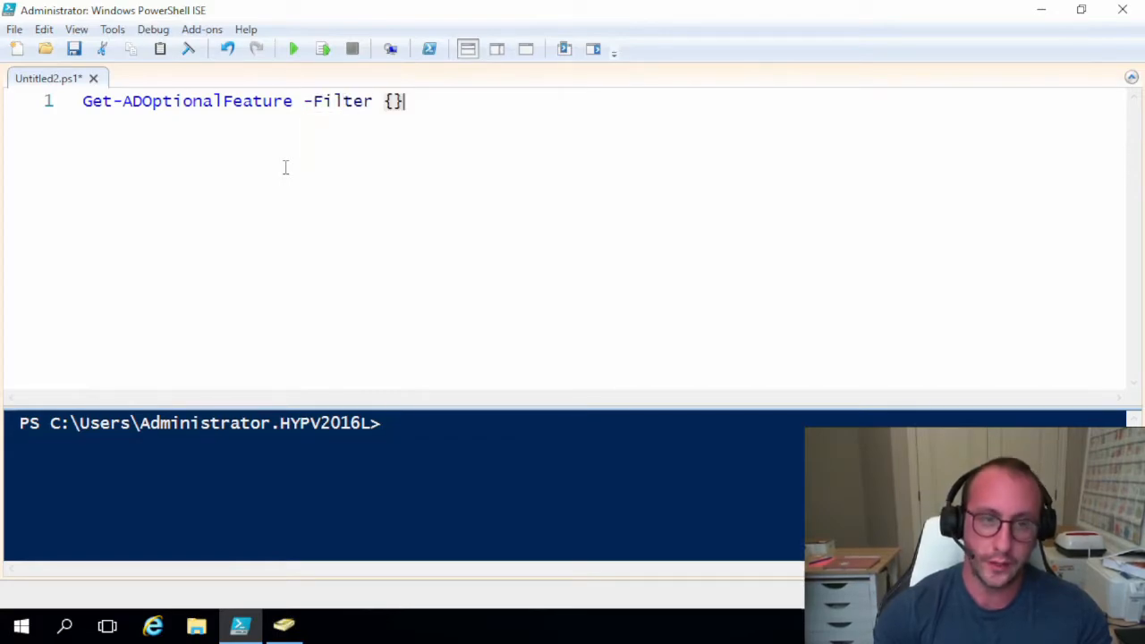
{"action": "type", "text": "name -"}
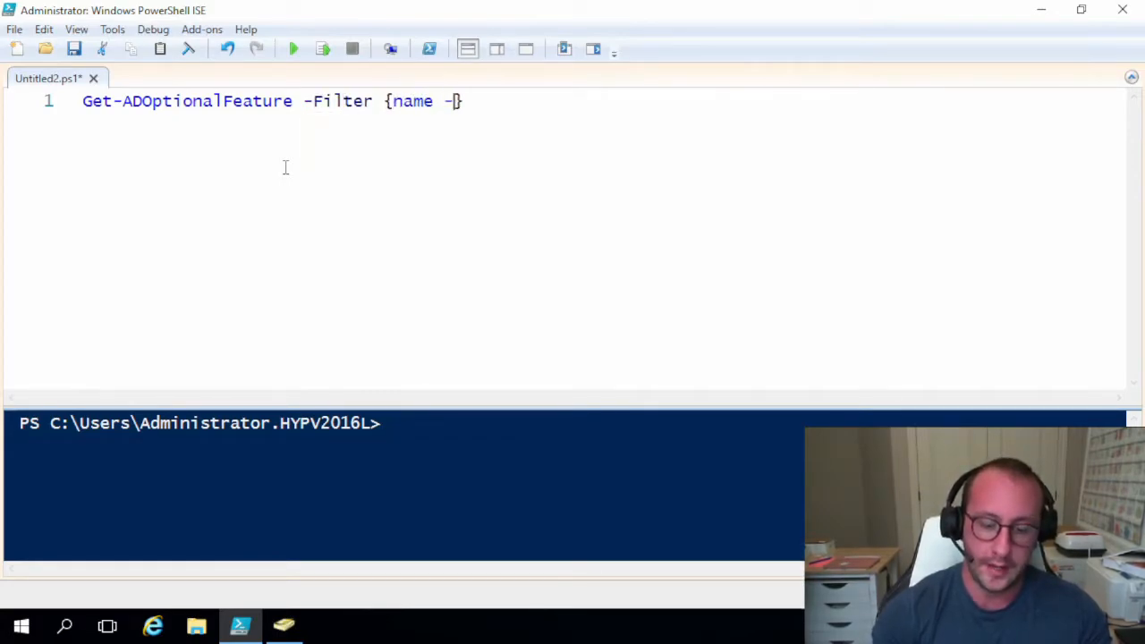
{"action": "type", "text": "like \"\""}
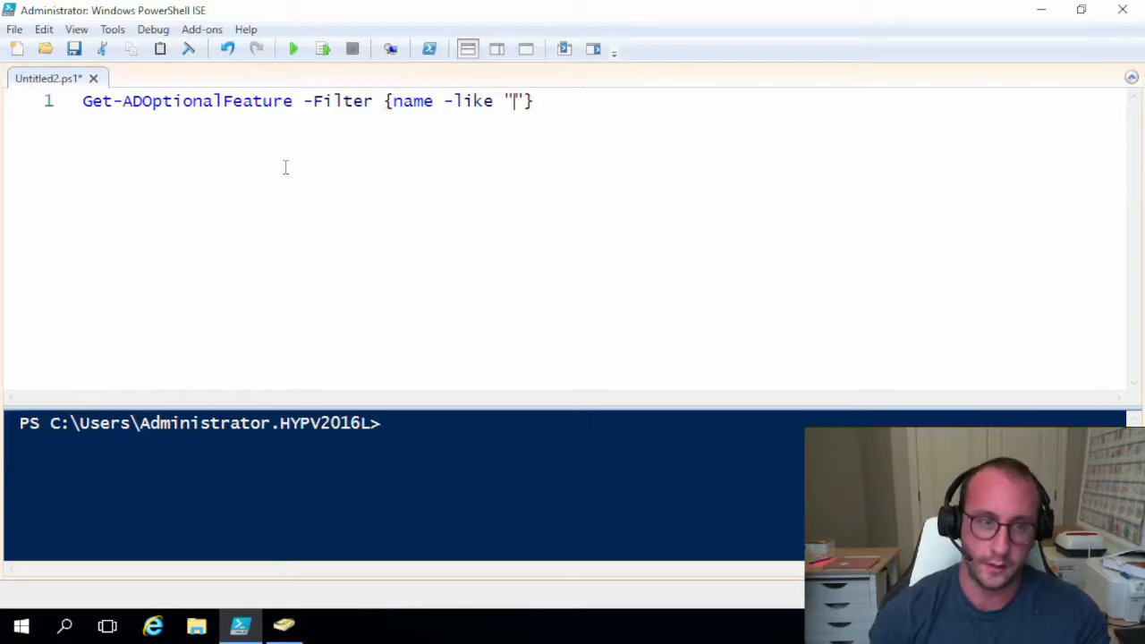
{"action": "type", "text": "Pr"}
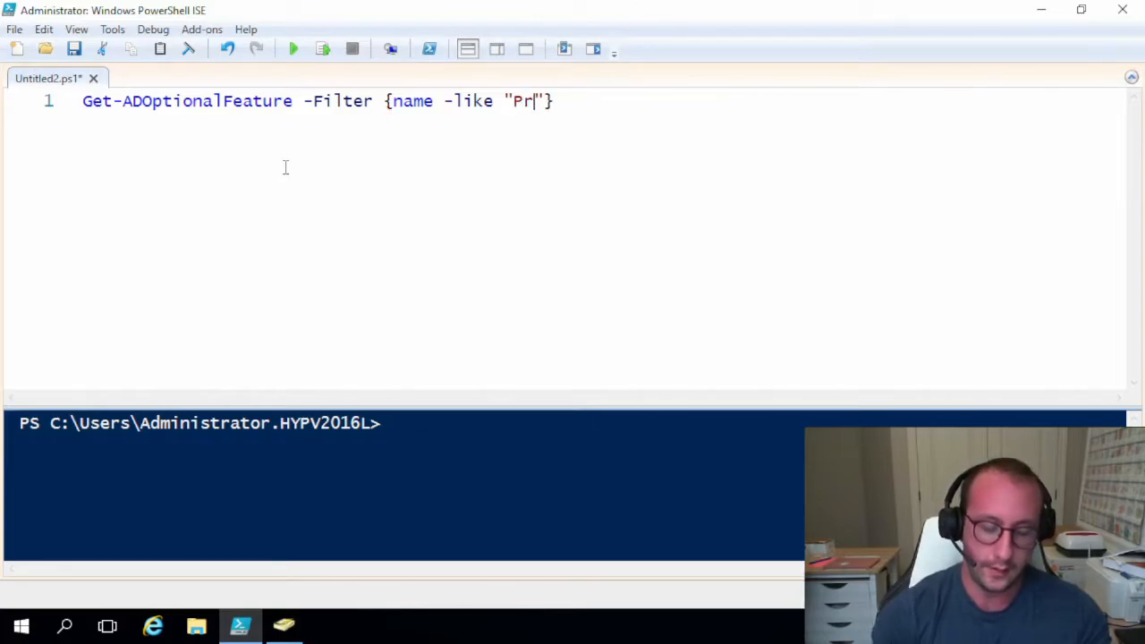
{"action": "type", "text": "vi*"}
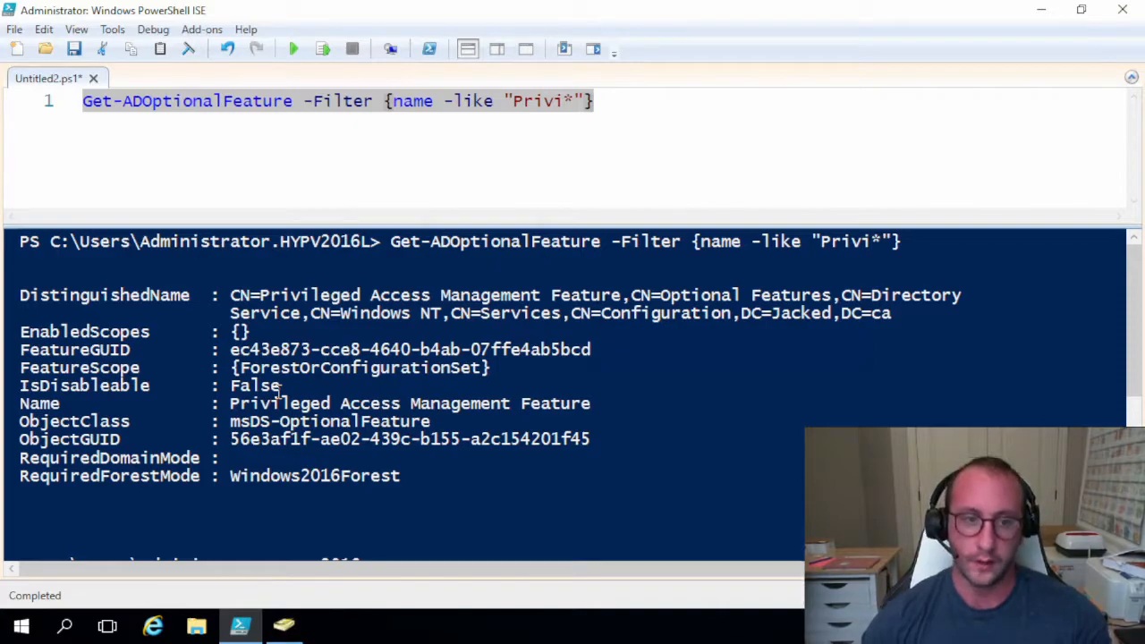
{"action": "mouse_move", "coordinate": [797, 72]}
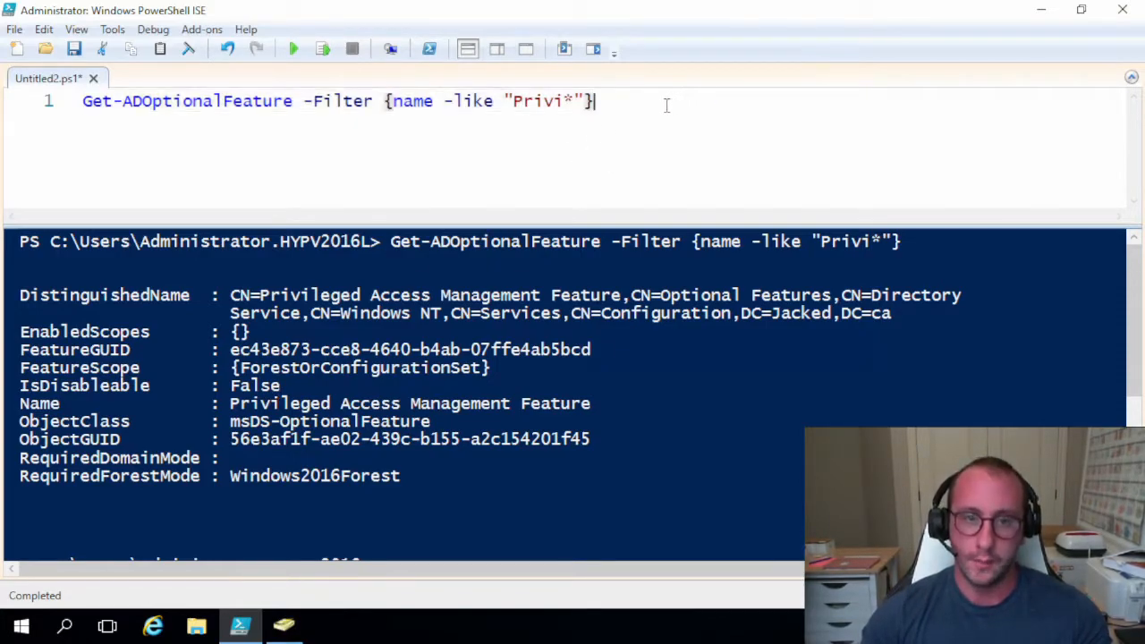
On line 3, write Enable-ADOptionalFeature 'Privileged Access Management Feature' -Scope ForestOrConfigurationSet -Target.
{"action": "key", "text": "Enter"}
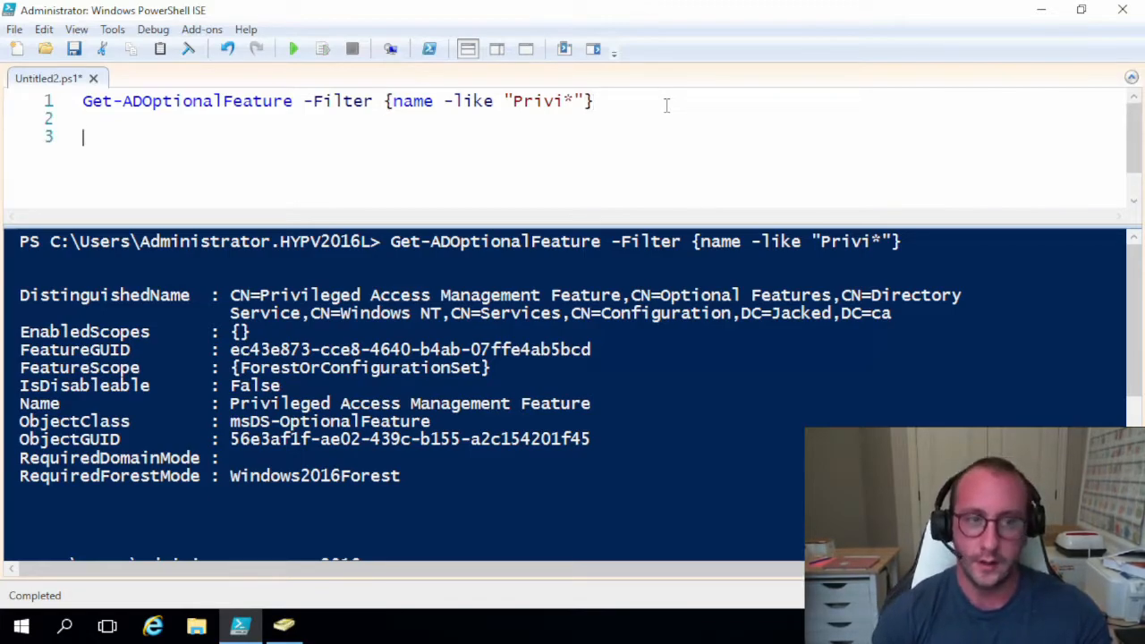
{"action": "type", "text": "enable"}
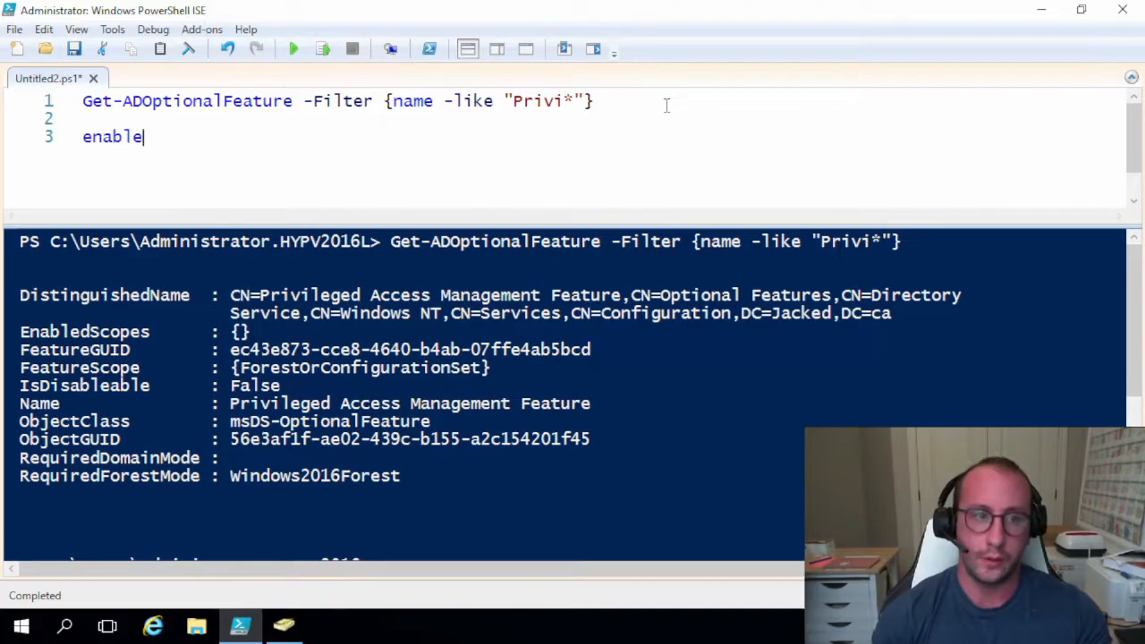
{"action": "type", "text": "-ad"}
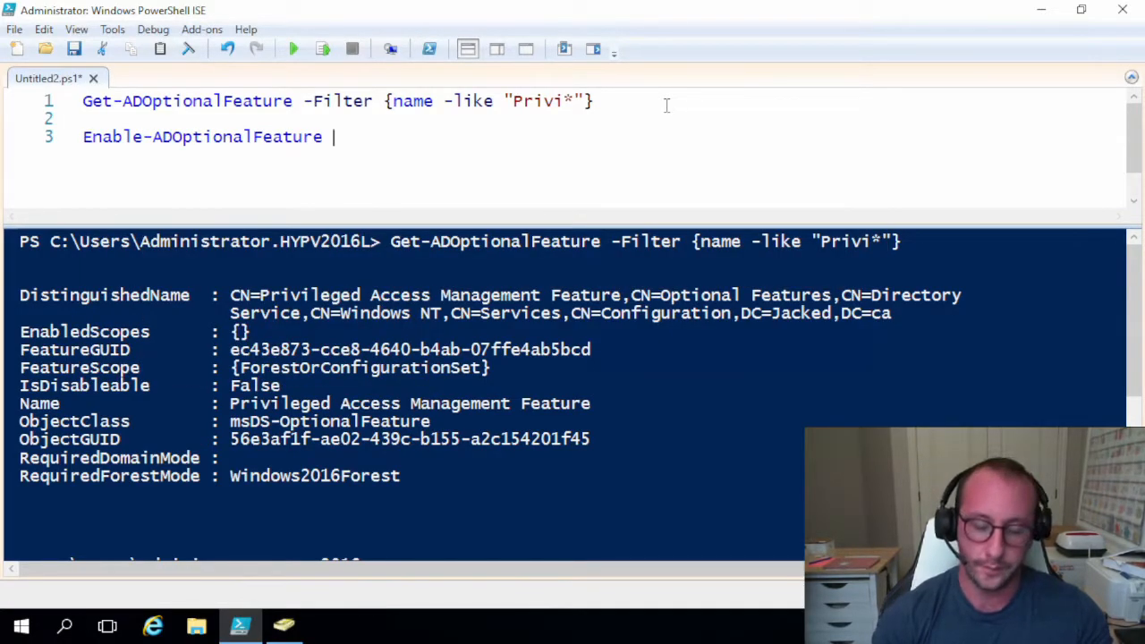
{"action": "type", "text": "''"}
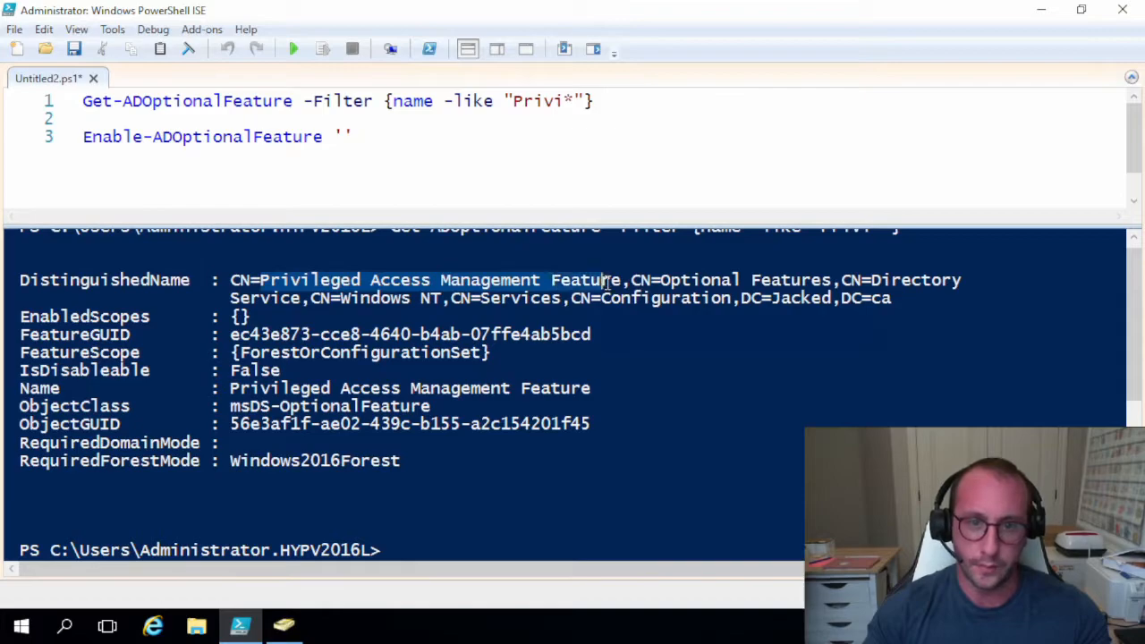
{"action": "right_click", "coordinate": [609, 295]}
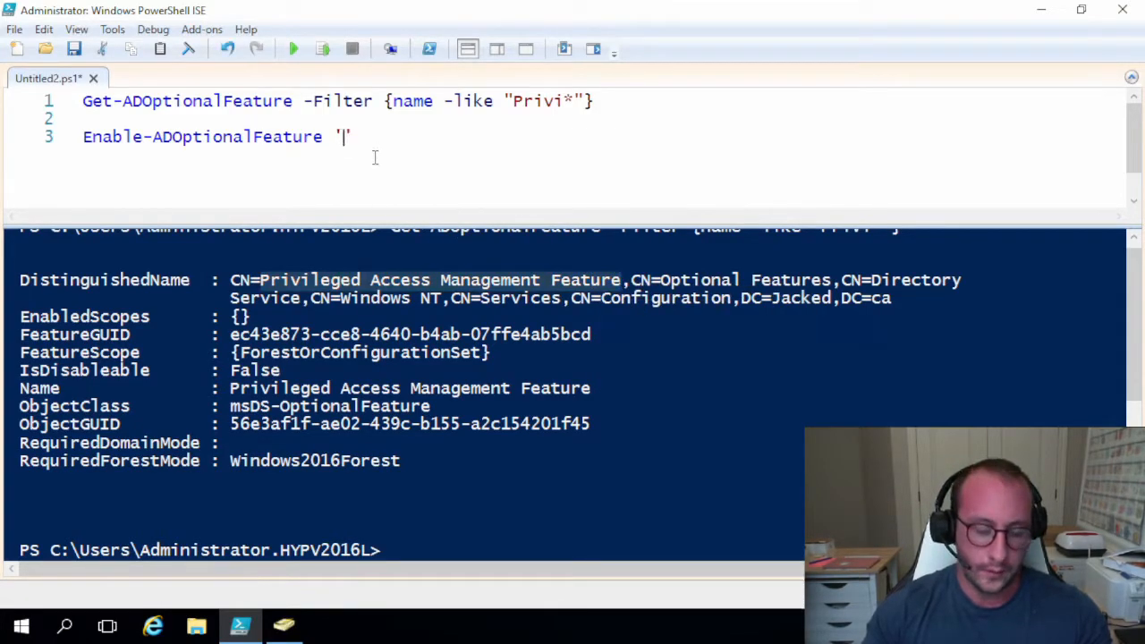
{"action": "type", "text": "Privileged Access Management Feature"}
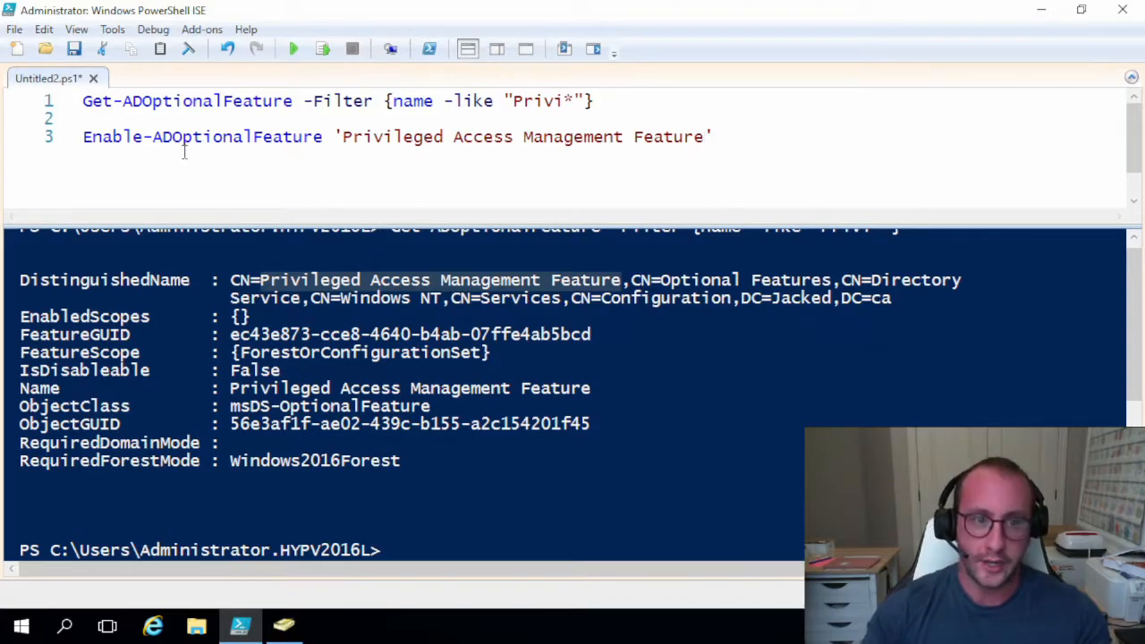
{"action": "mouse_move", "coordinate": [344, 153]}
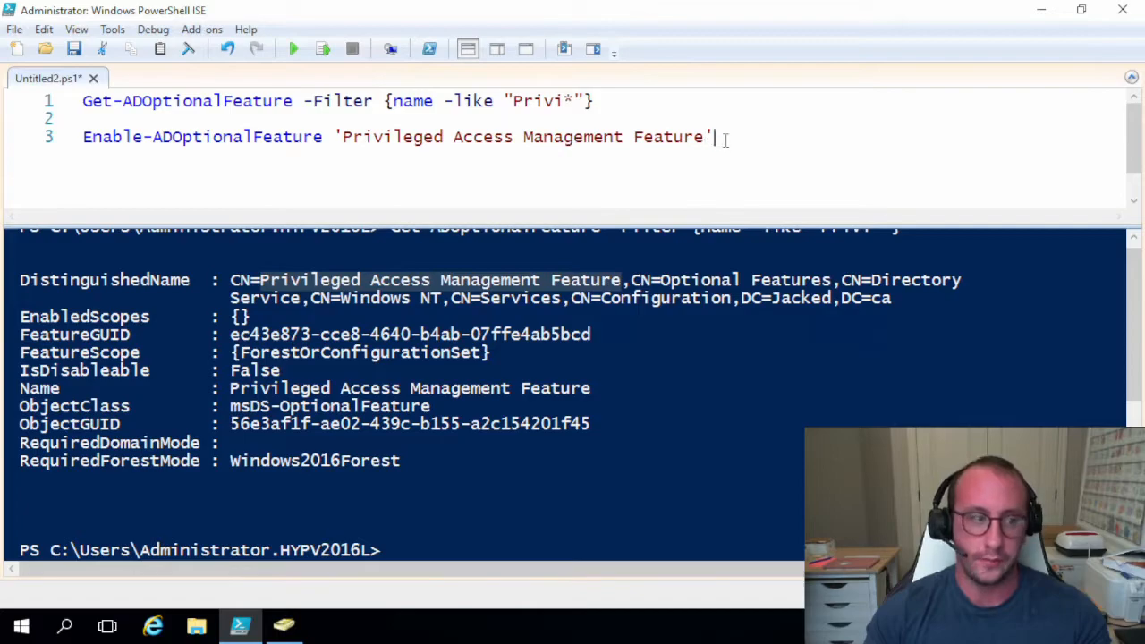
{"action": "type", "text": "-s"}
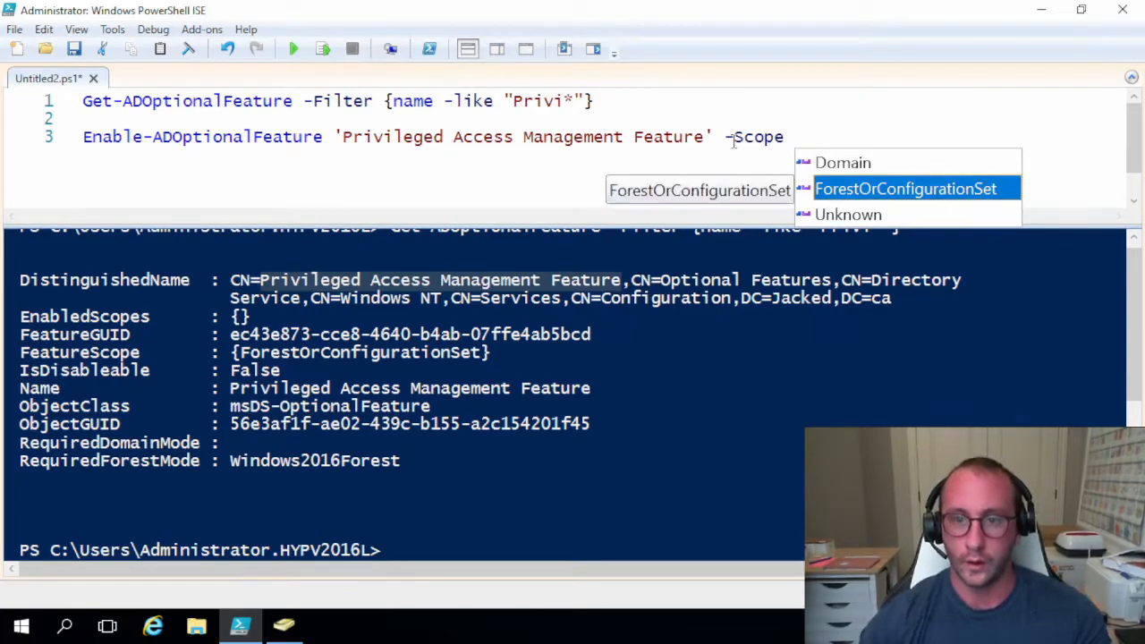
{"action": "left_click", "coordinate": [905, 187]}
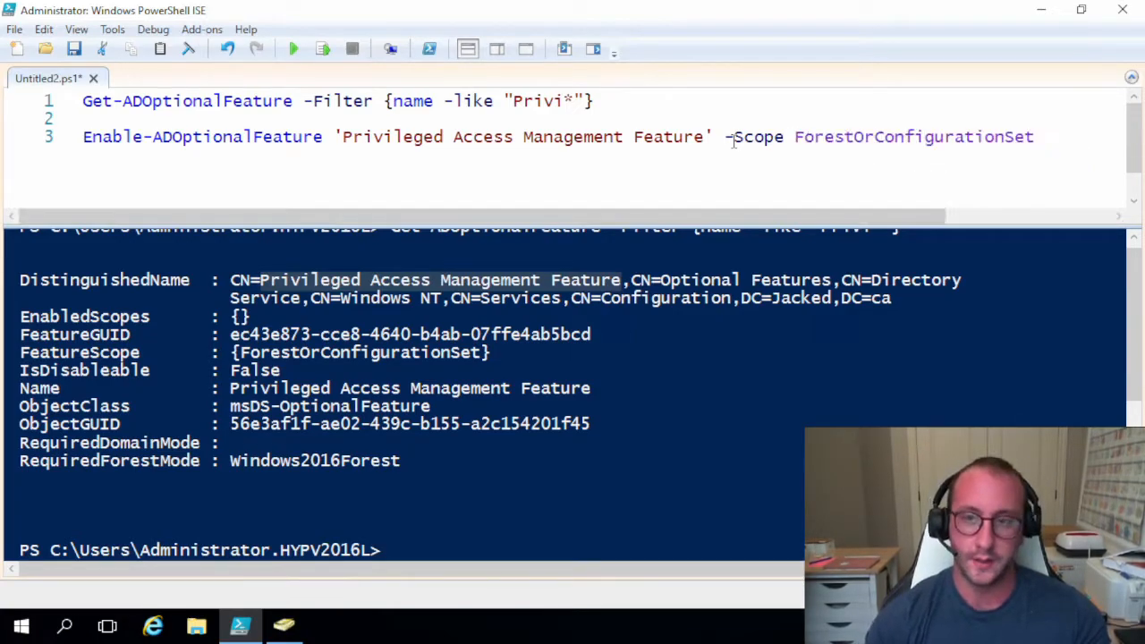
{"action": "type", "text": "-t"}
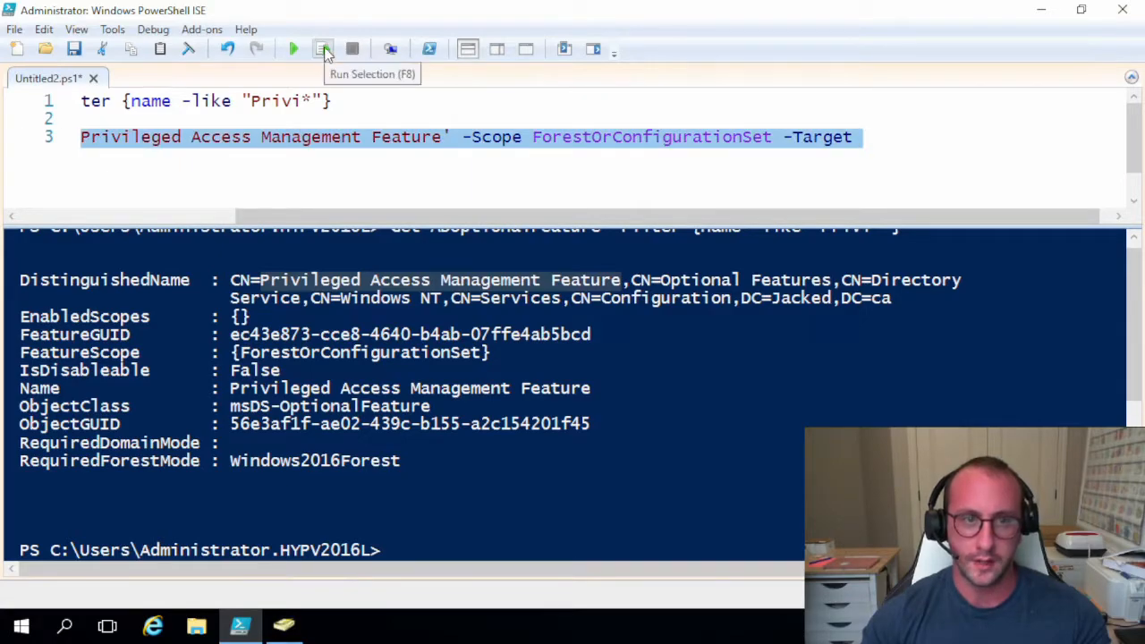
Run the enable command with -Target jacked.ca, answering Yes to All at the confirmation.
{"action": "left_click", "coordinate": [324, 48]}
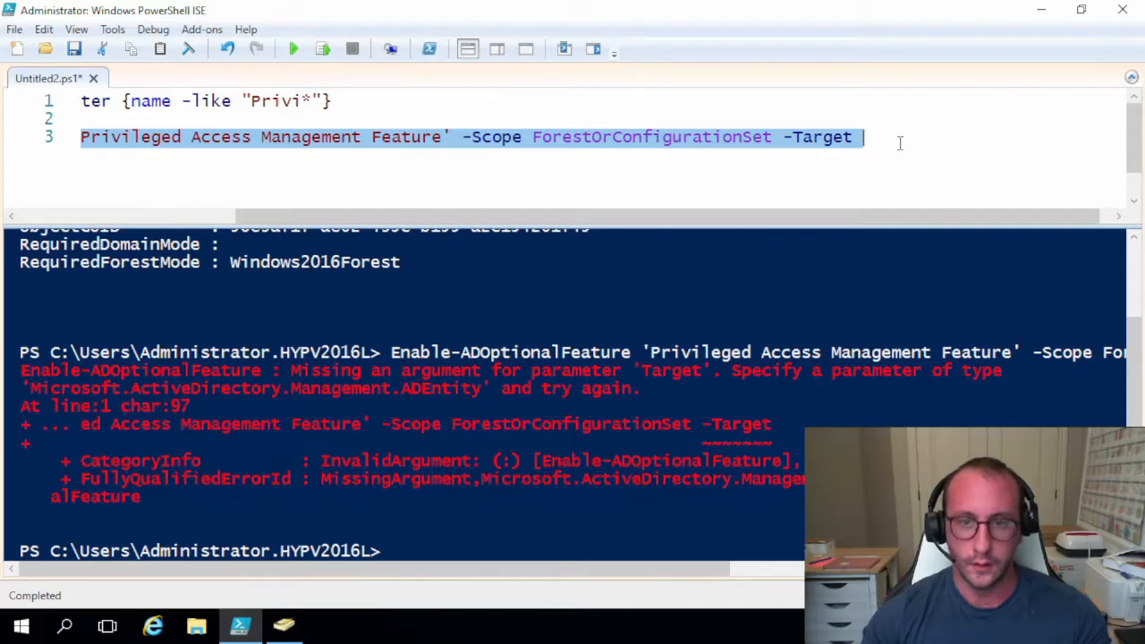
{"action": "type", "text": "jacked"}
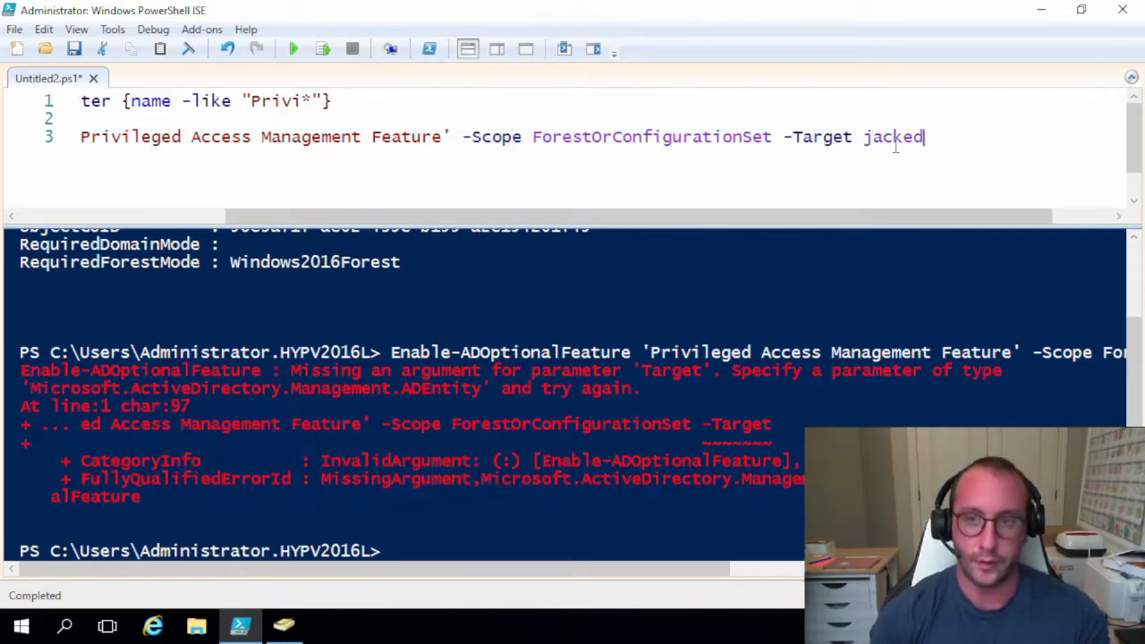
{"action": "type", "text": ".ca"}
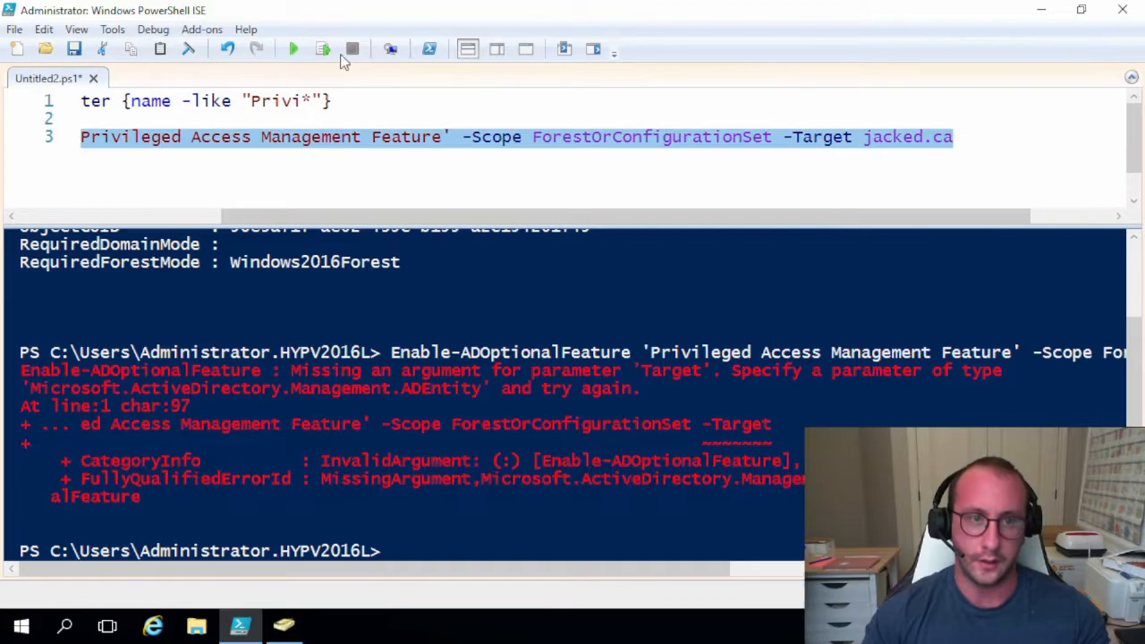
{"action": "left_click", "coordinate": [294, 49]}
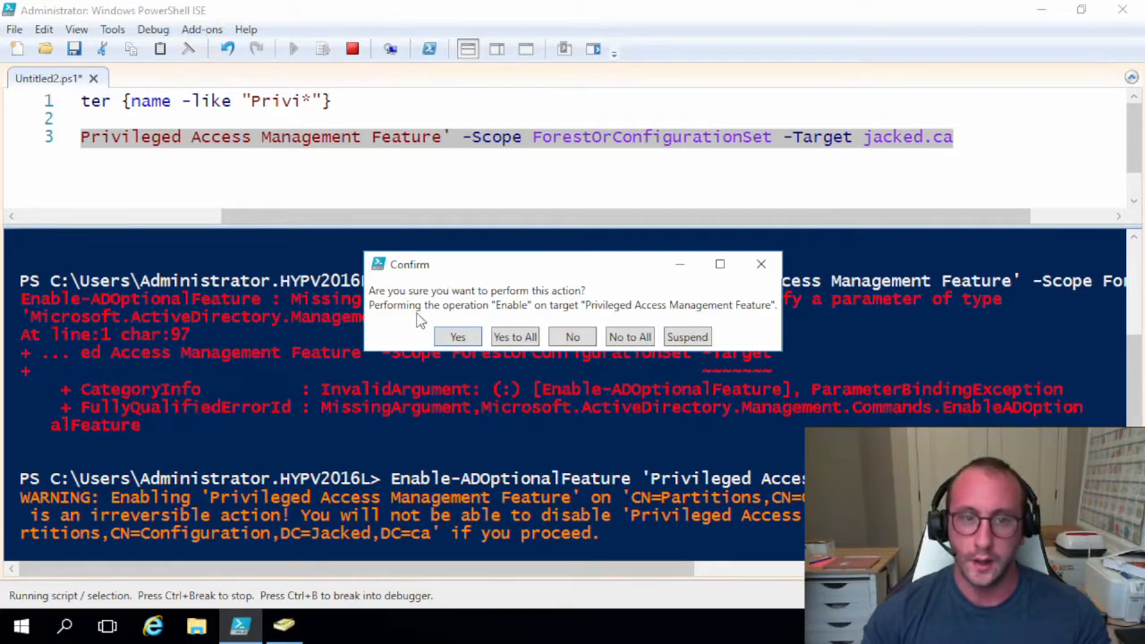
{"action": "mouse_move", "coordinate": [481, 307]}
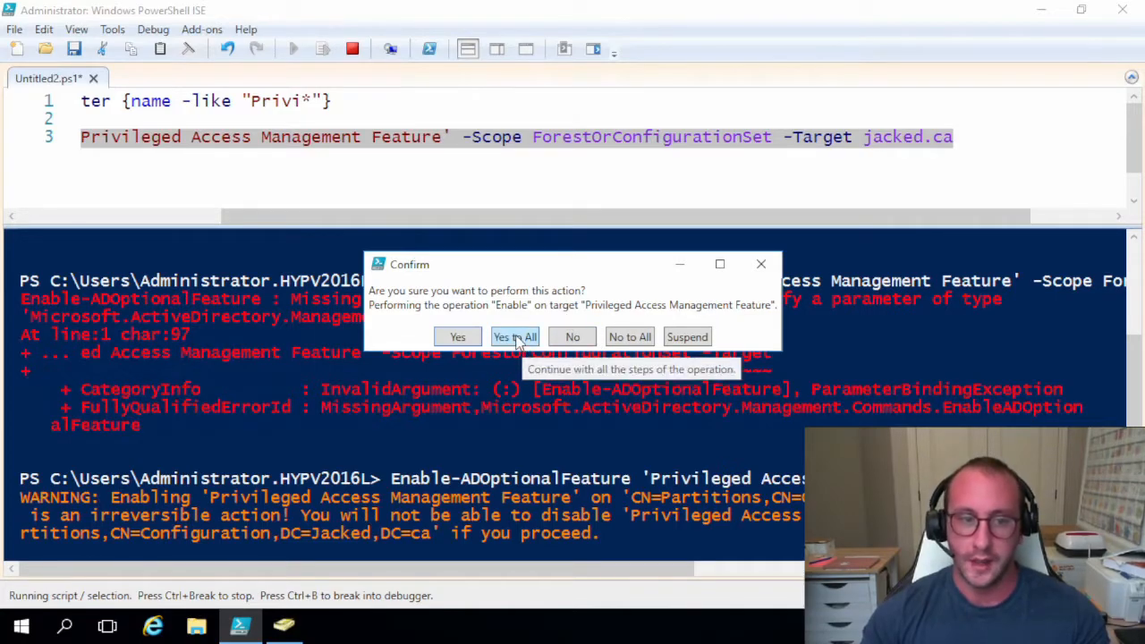
{"action": "left_click", "coordinate": [514, 336]}
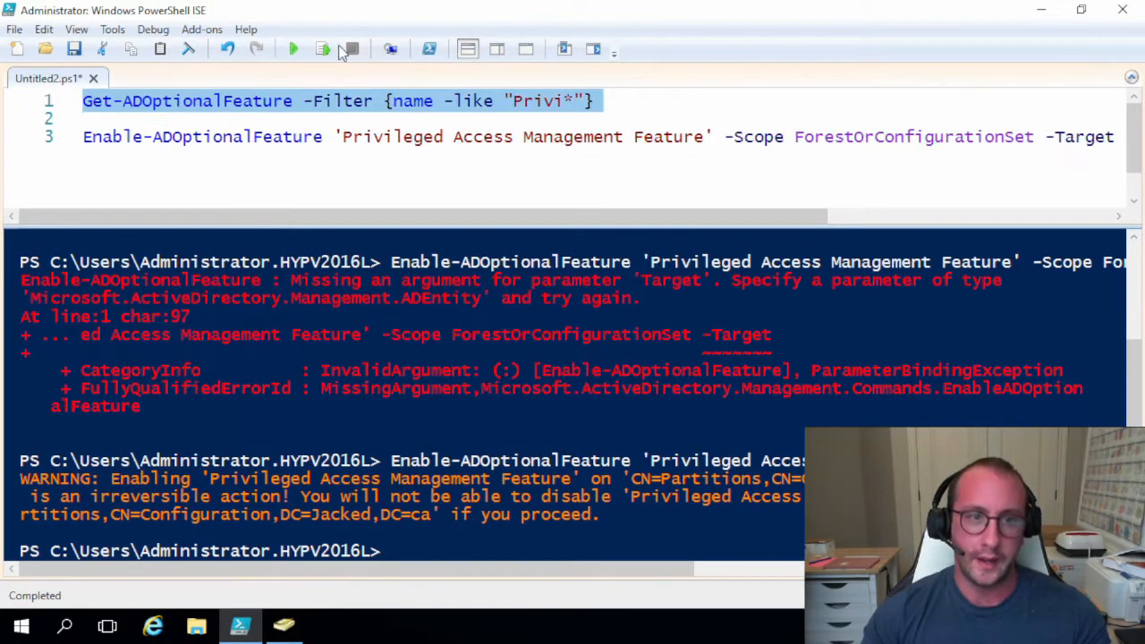
Rerun Get-ADOptionalFeature to check the feature's EnabledScopes.
{"action": "left_click", "coordinate": [294, 49]}
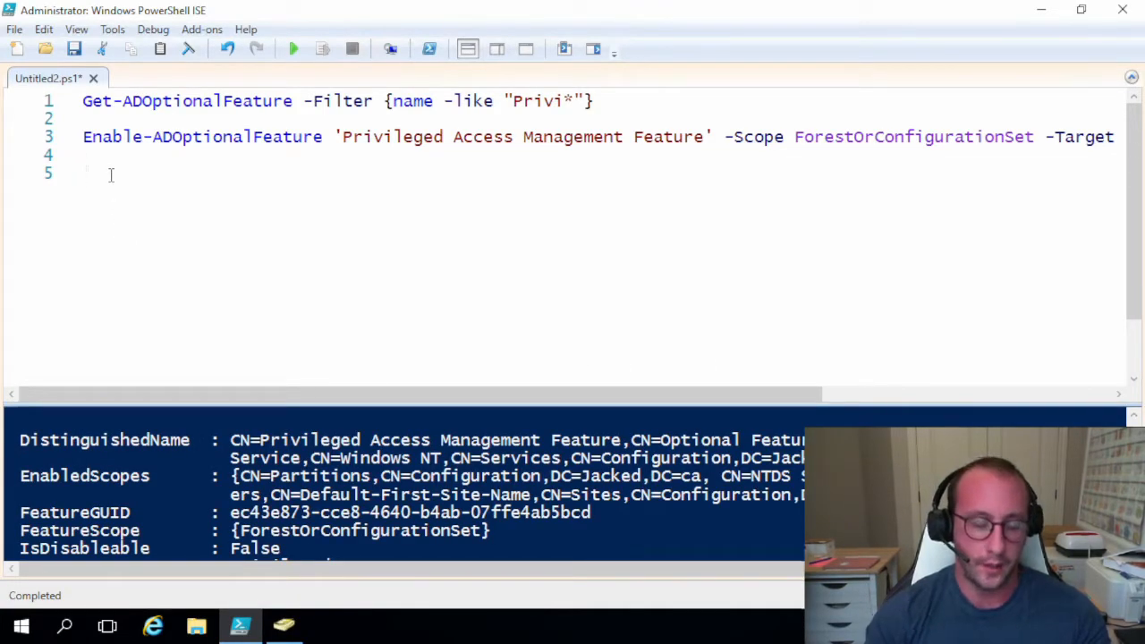
Write $TTL = New-TimeSpan -Minutes 1 on line 5 and begin the Add-ADGroupMember line.
{"action": "type", "text": "$"}
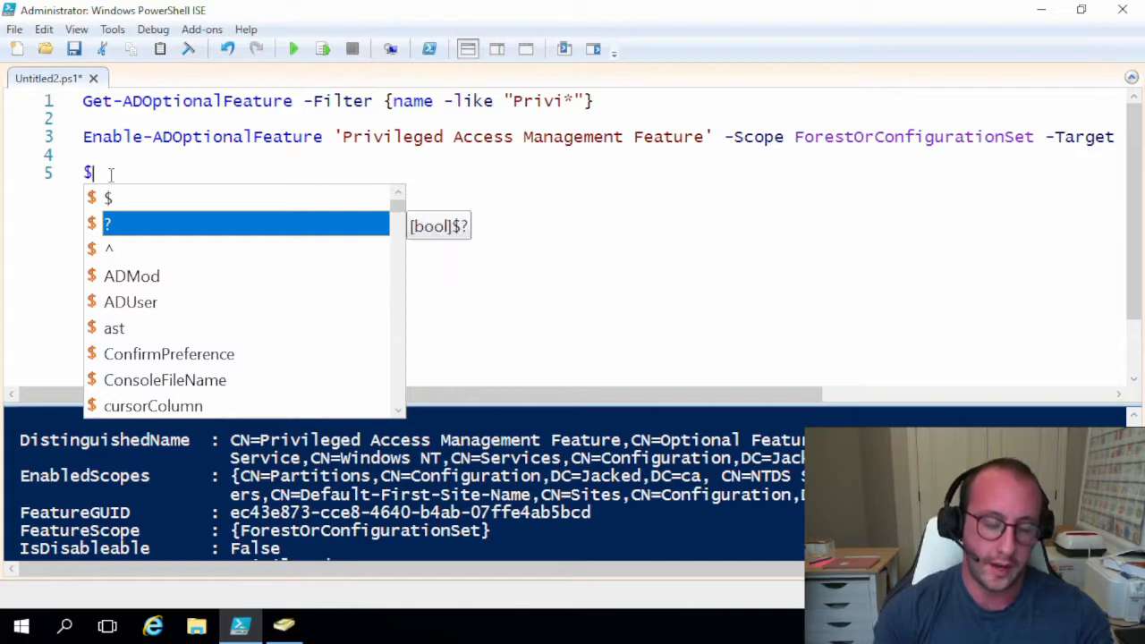
{"action": "type", "text": "TTL"}
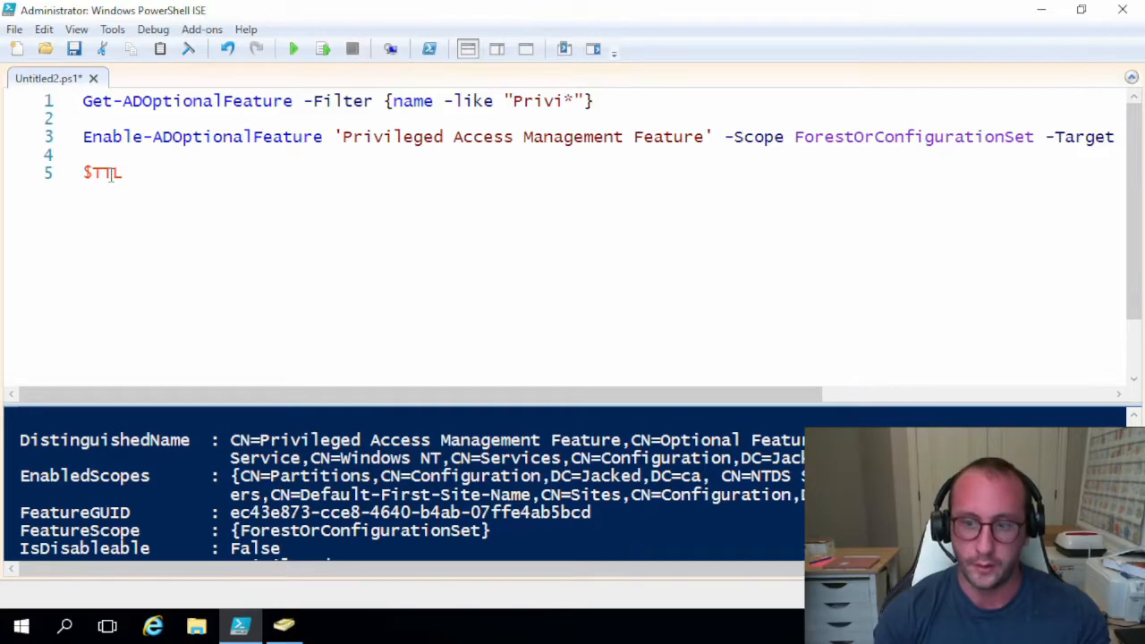
{"action": "type", "text": "= new"}
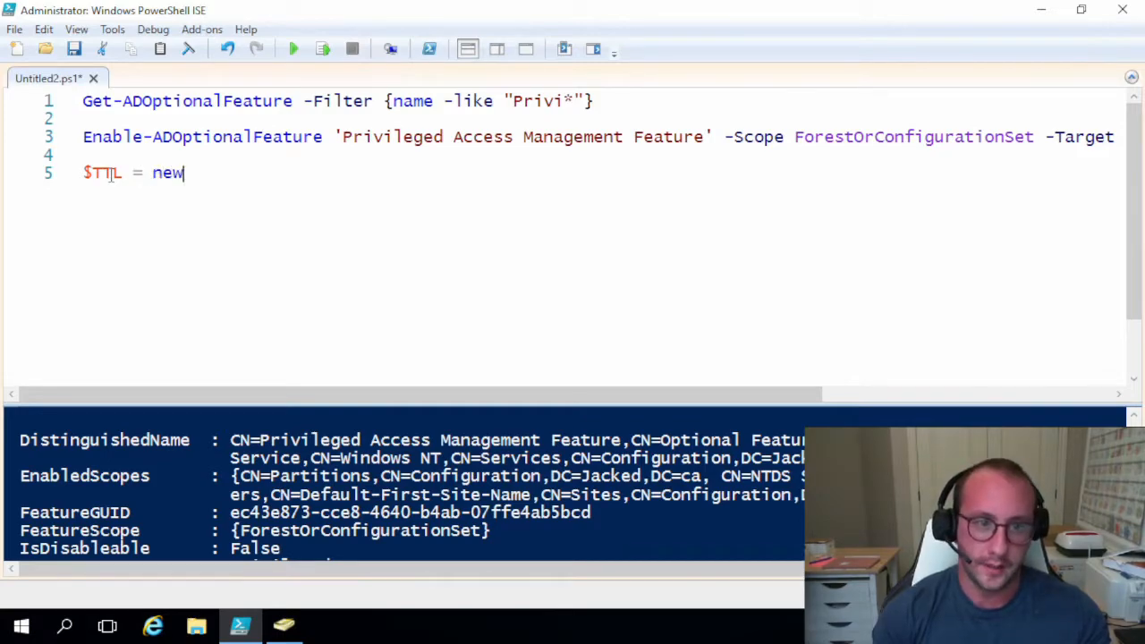
{"action": "type", "text": "-timeSpan -Minutes"}
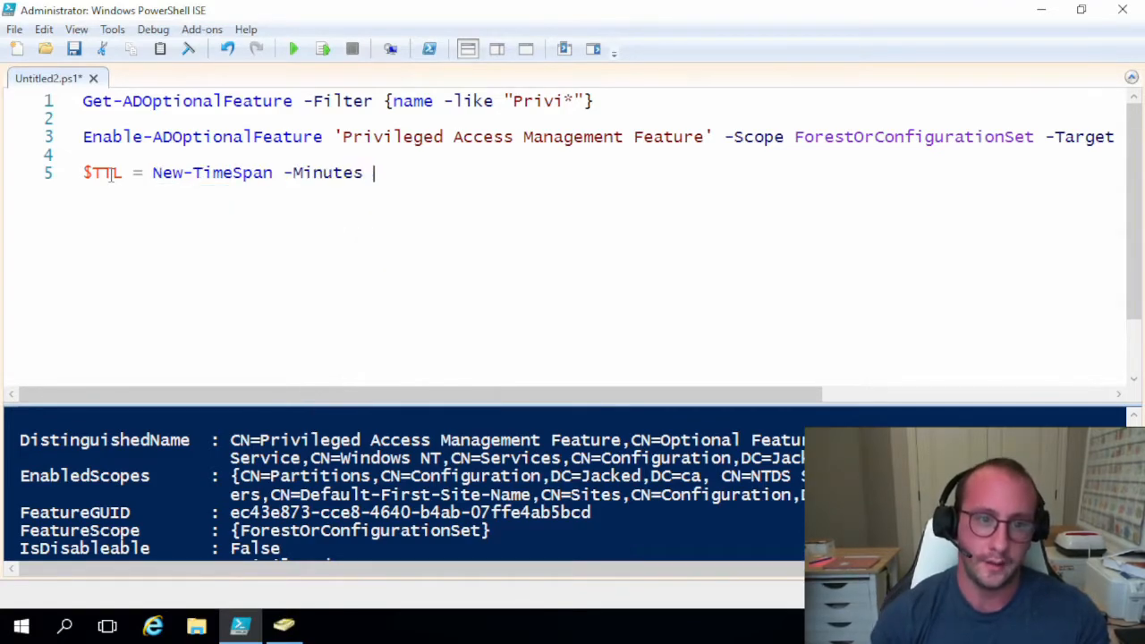
{"action": "type", "text": "1"}
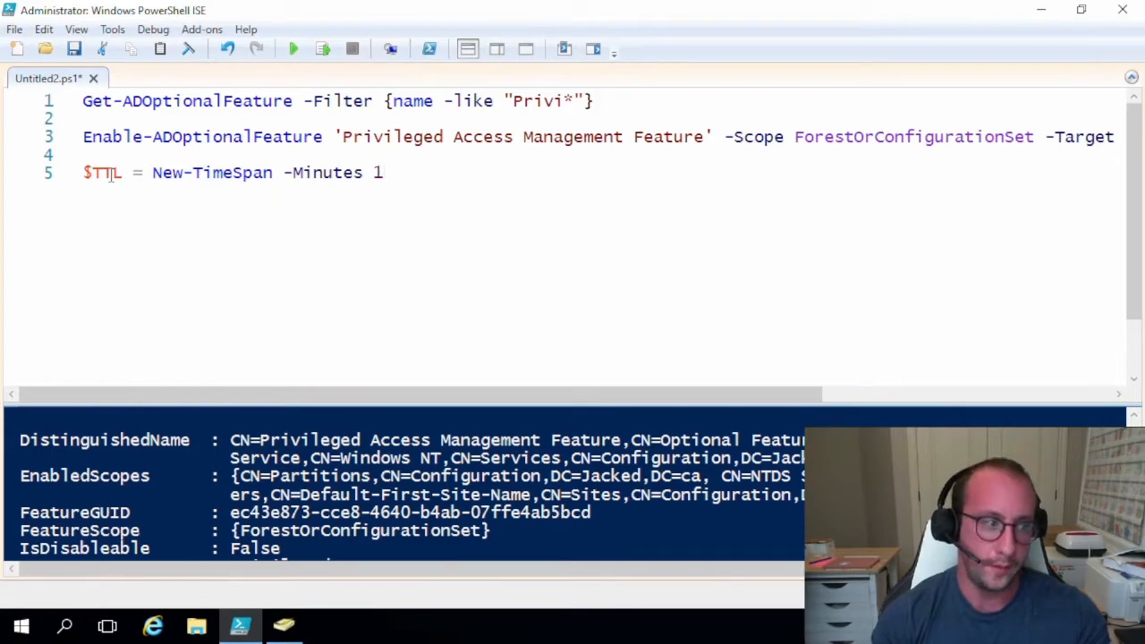
{"action": "type", "text": "add-a"}
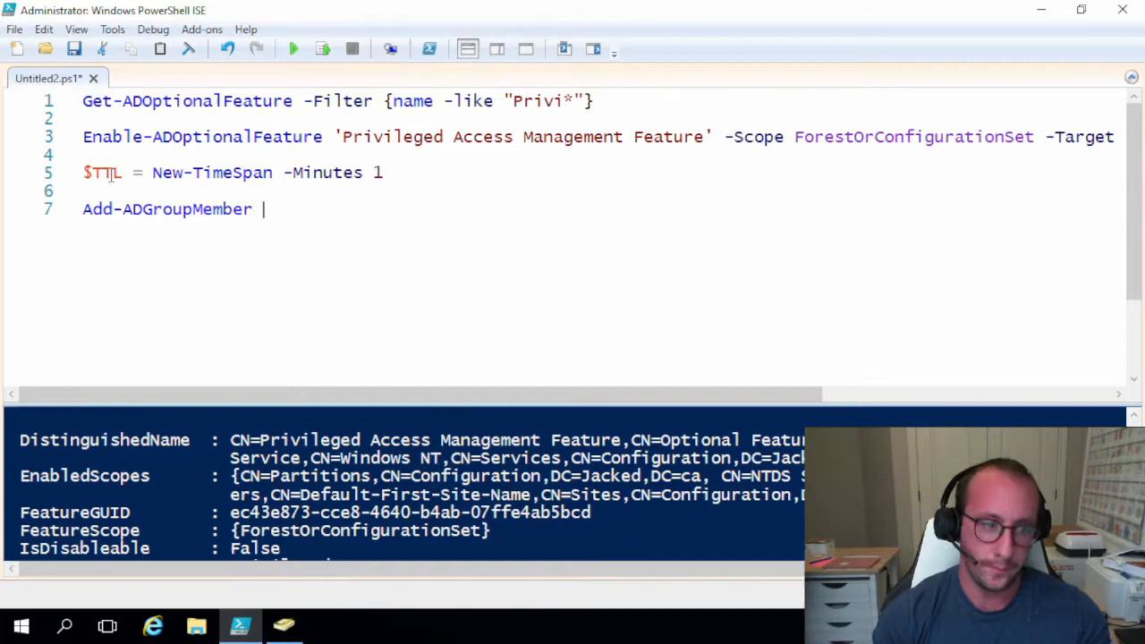
Finish Add-ADGroupMember -Identity testgroup -Members testuser1 -MemberTimeToLive $TTL and select both lines.
{"action": "type", "text": "-Identity"}
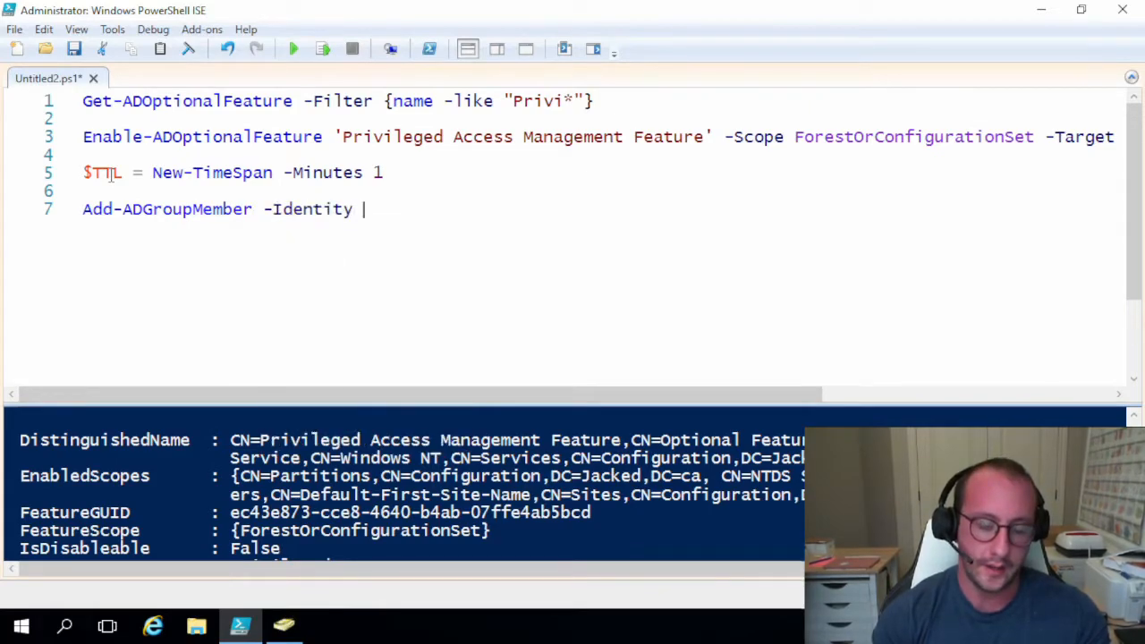
{"action": "type", "text": "testuse"}
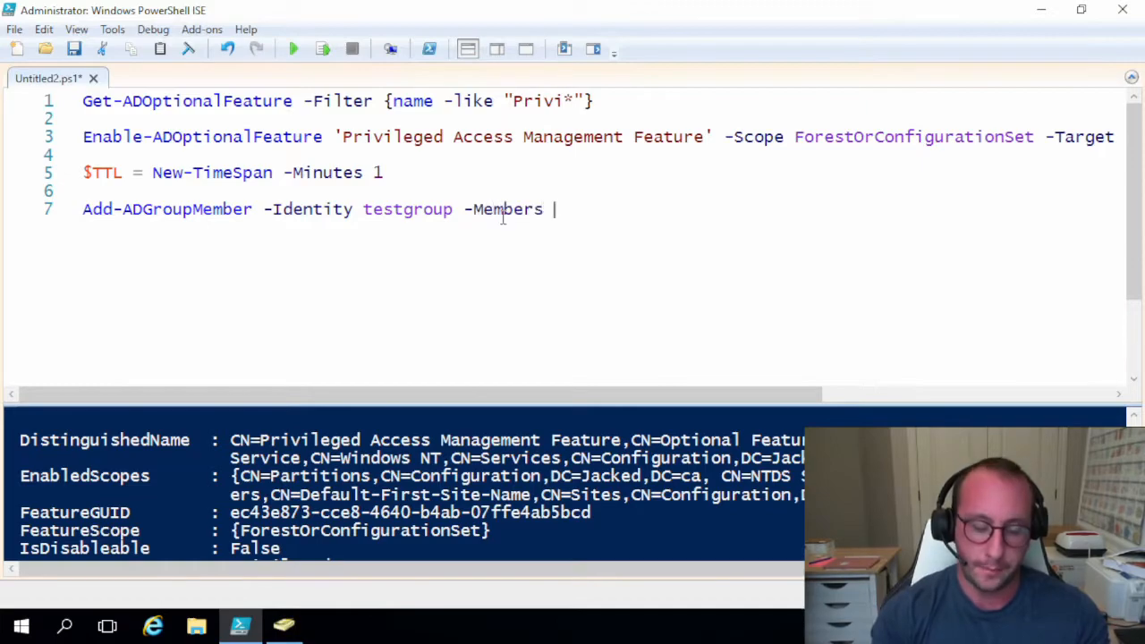
{"action": "type", "text": "testuser1"}
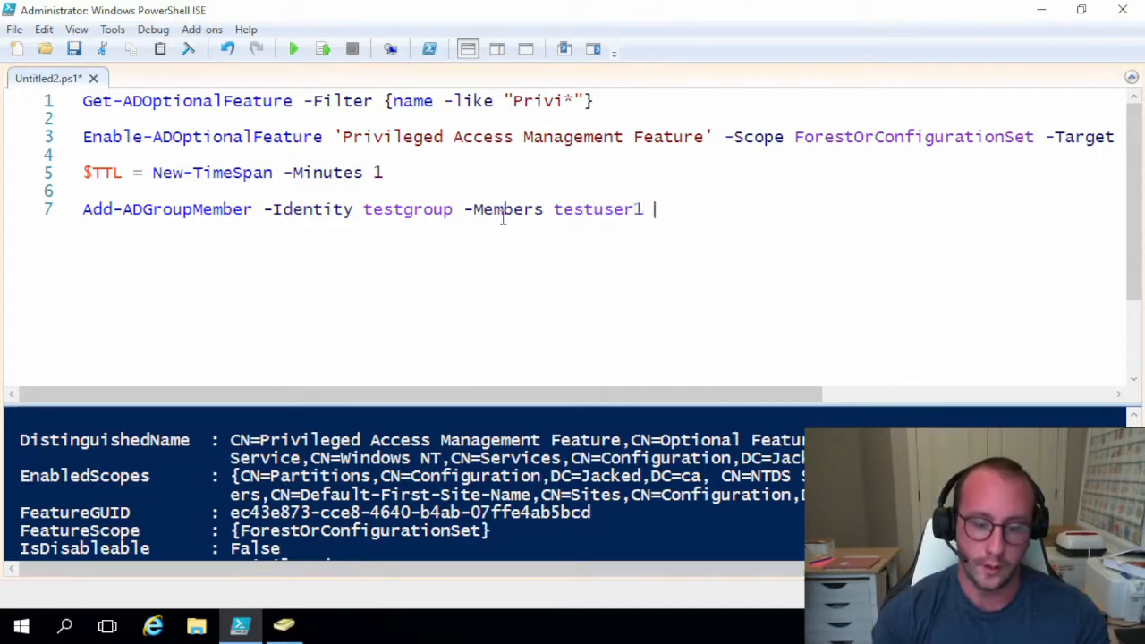
{"action": "type", "text": "-MemberTimeToLive"}
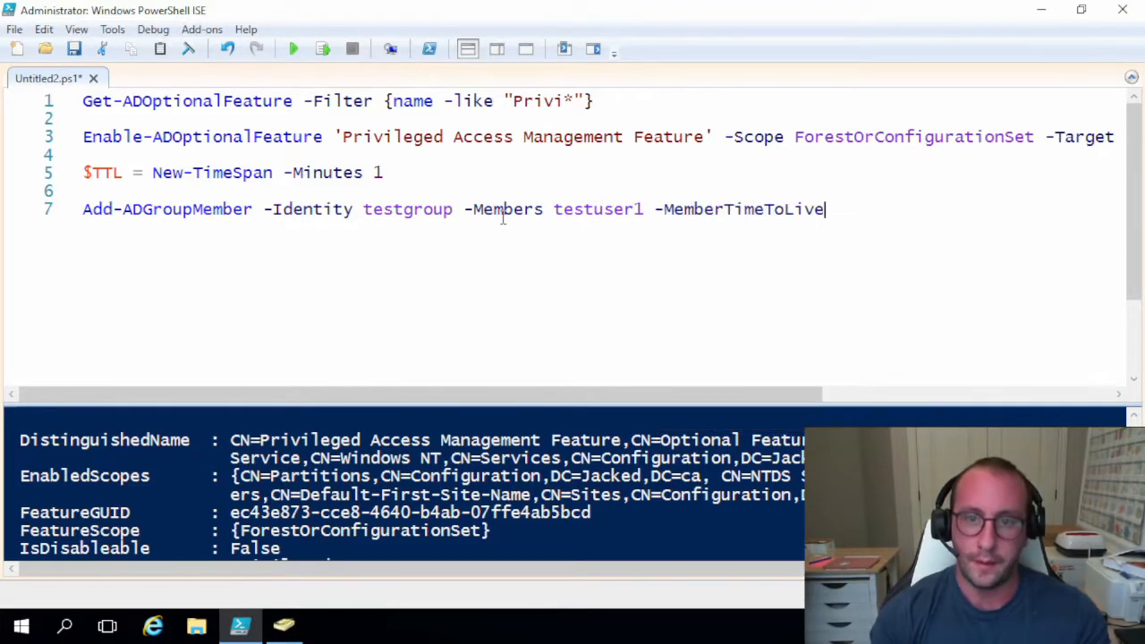
{"action": "type", "text": "$tt"}
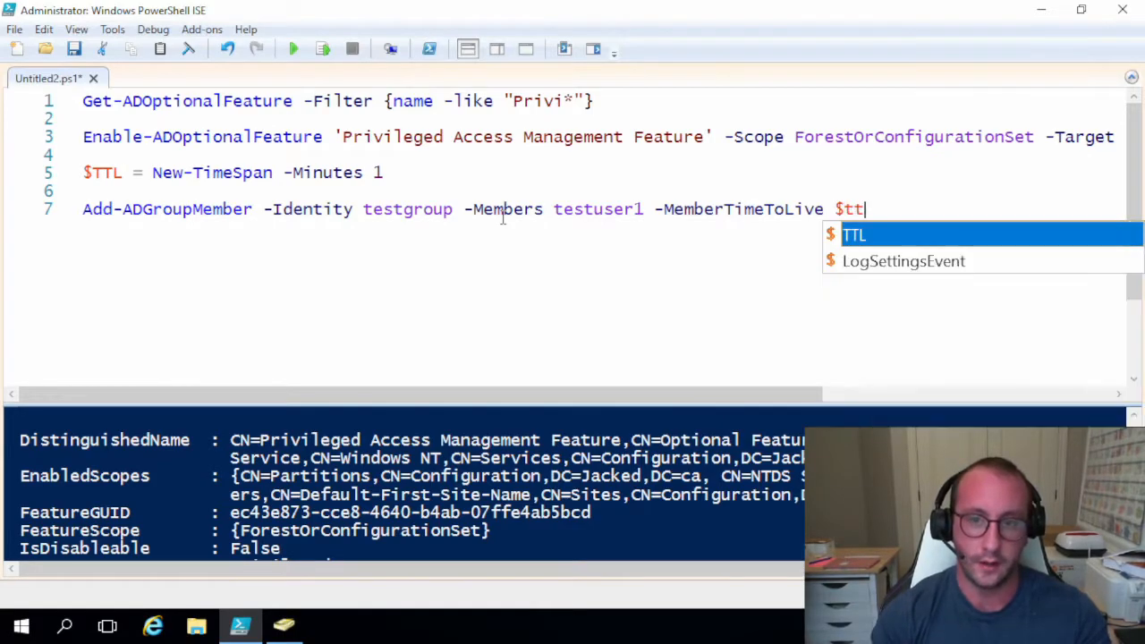
{"action": "key", "text": "Tab"}
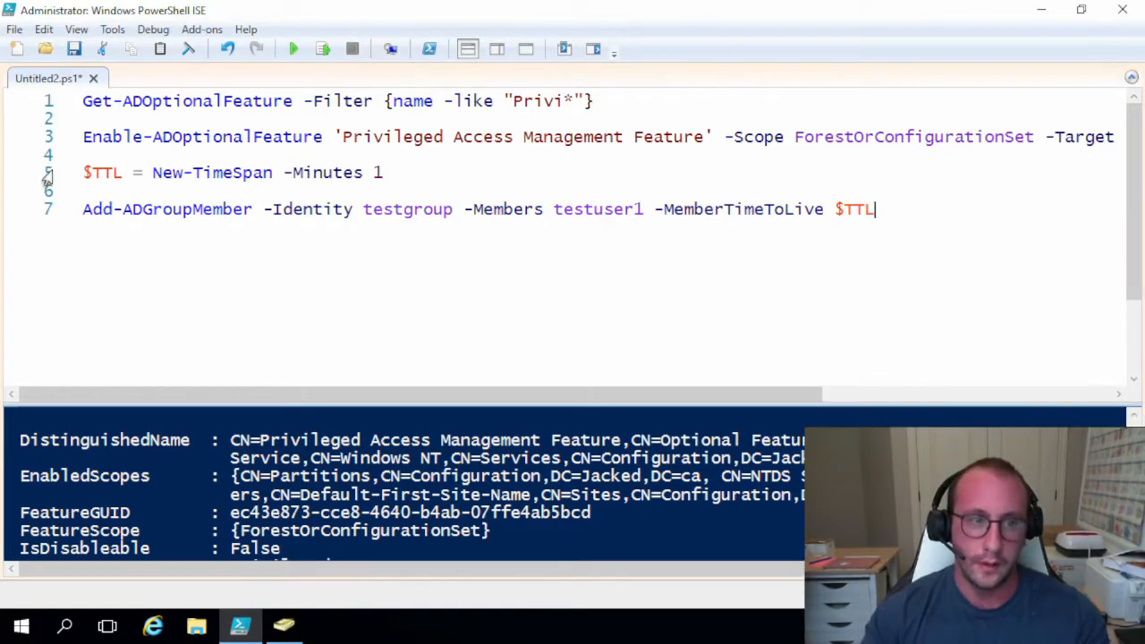
{"action": "left_click_drag", "start_coordinate": [83, 173], "coordinate": [877, 208]}
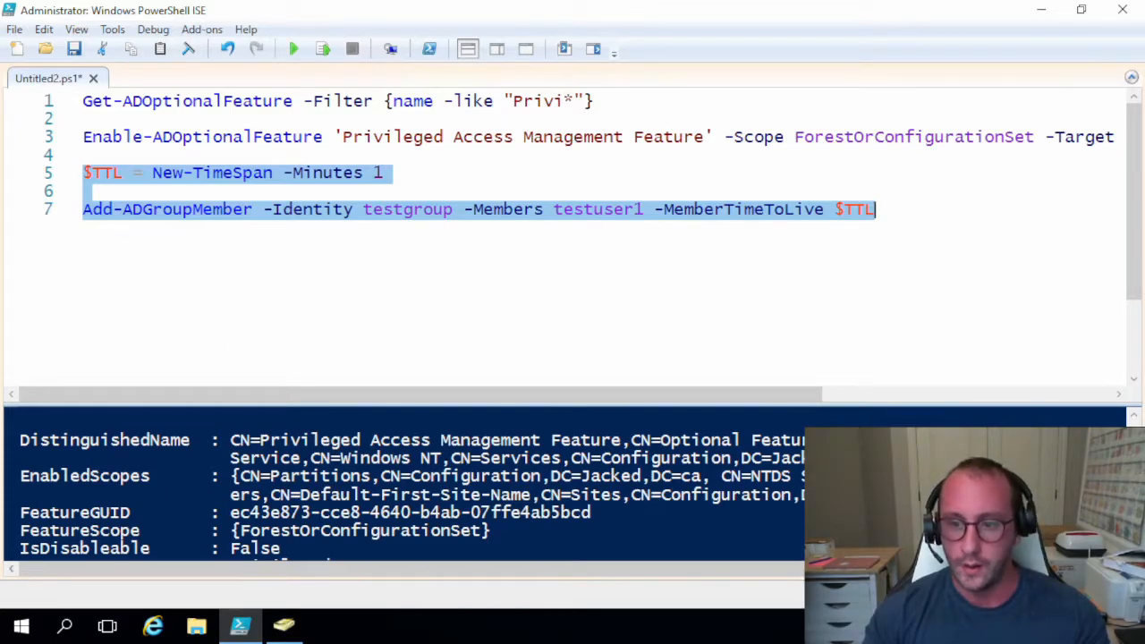
Run the $TTL and Add-ADGroupMember lines to add testuser1 for one minute.
{"action": "left_click", "coordinate": [293, 49]}
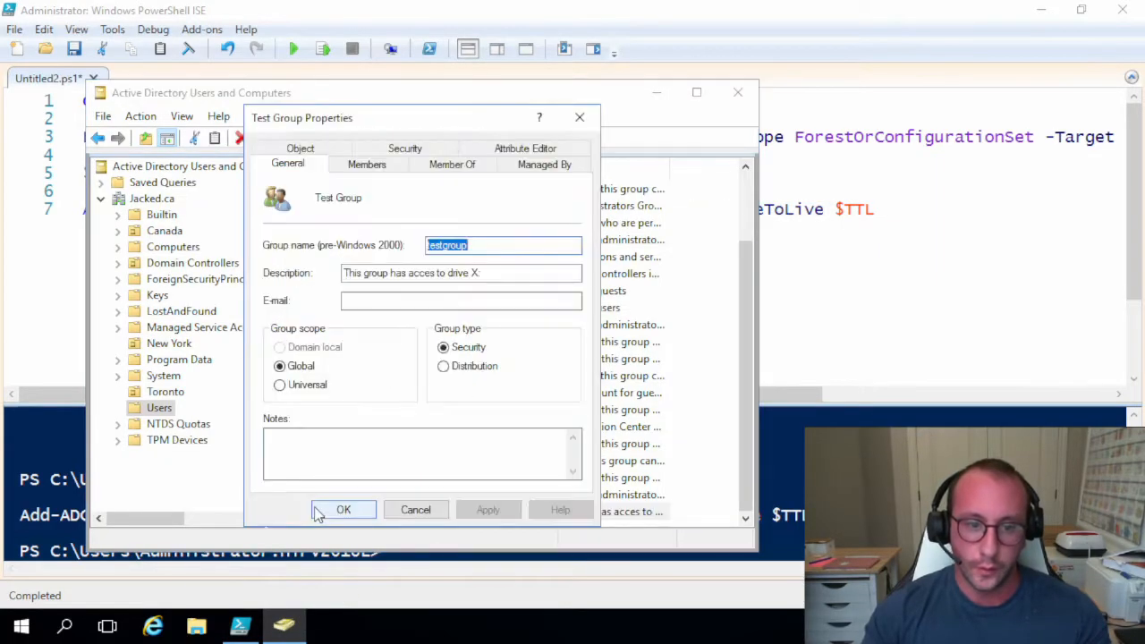
{"action": "left_click", "coordinate": [367, 163]}
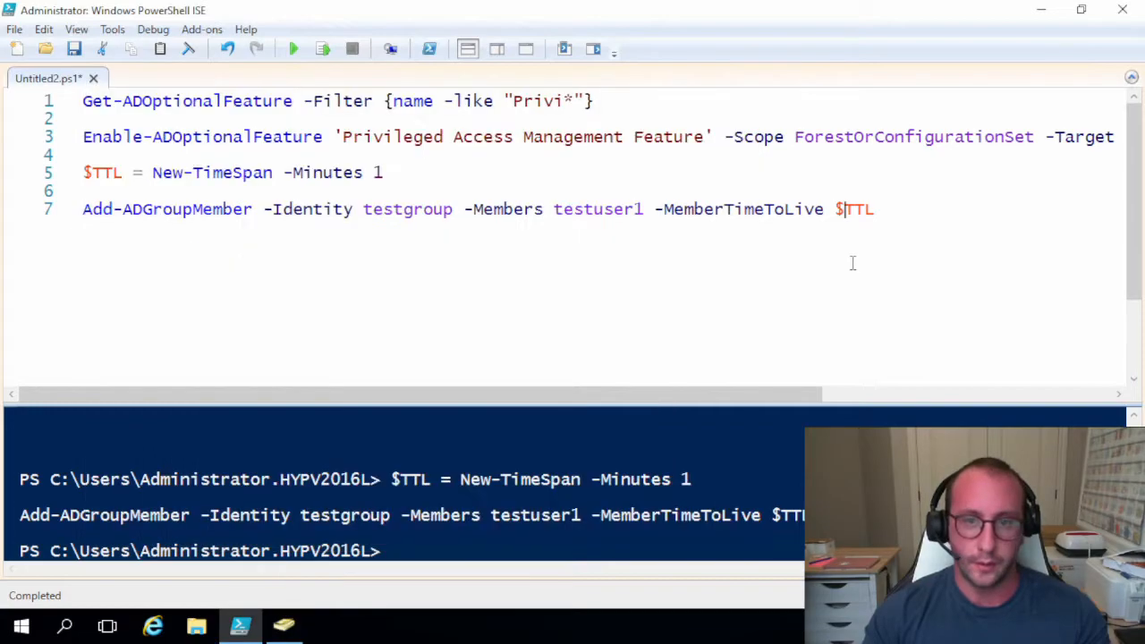
Write Get-ADGroupMember -Identity testgroup on line 9, removing a stray -Debug, and start a pipe.
{"action": "type", "text": "get-ad"}
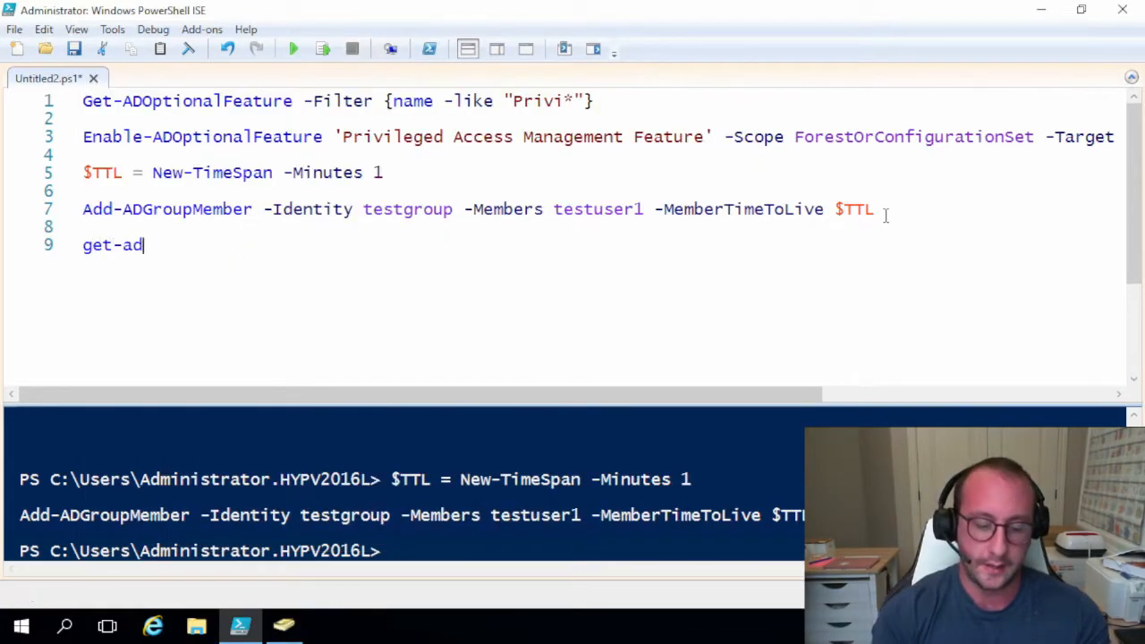
{"action": "type", "text": "Group"}
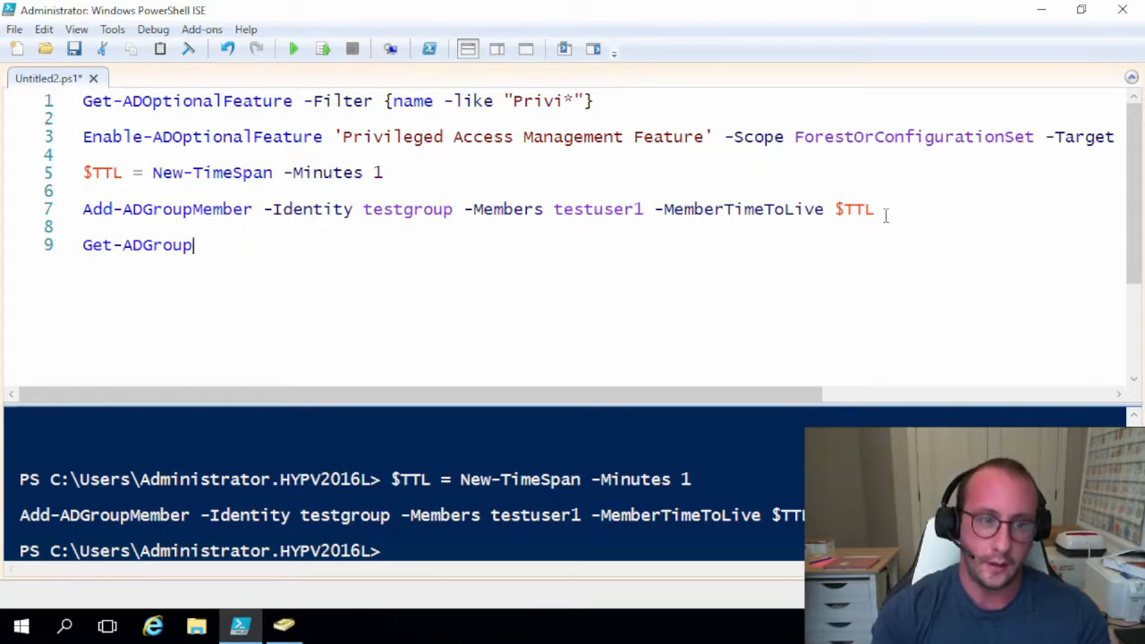
{"action": "type", "text": "Member -Debug"}
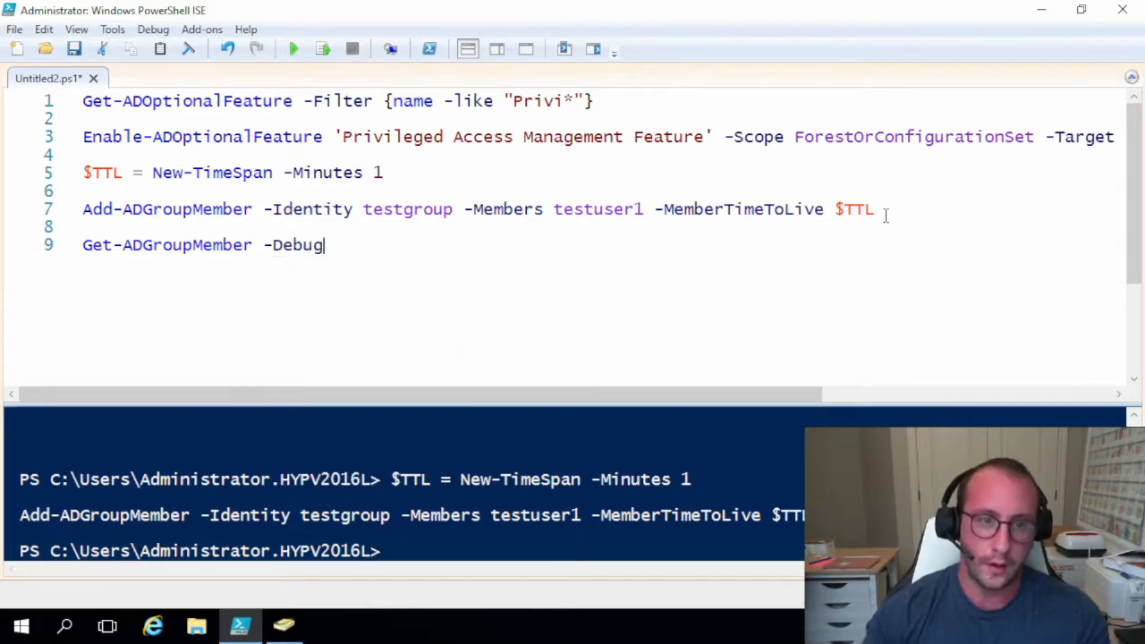
{"action": "key", "text": "BackSpace"}
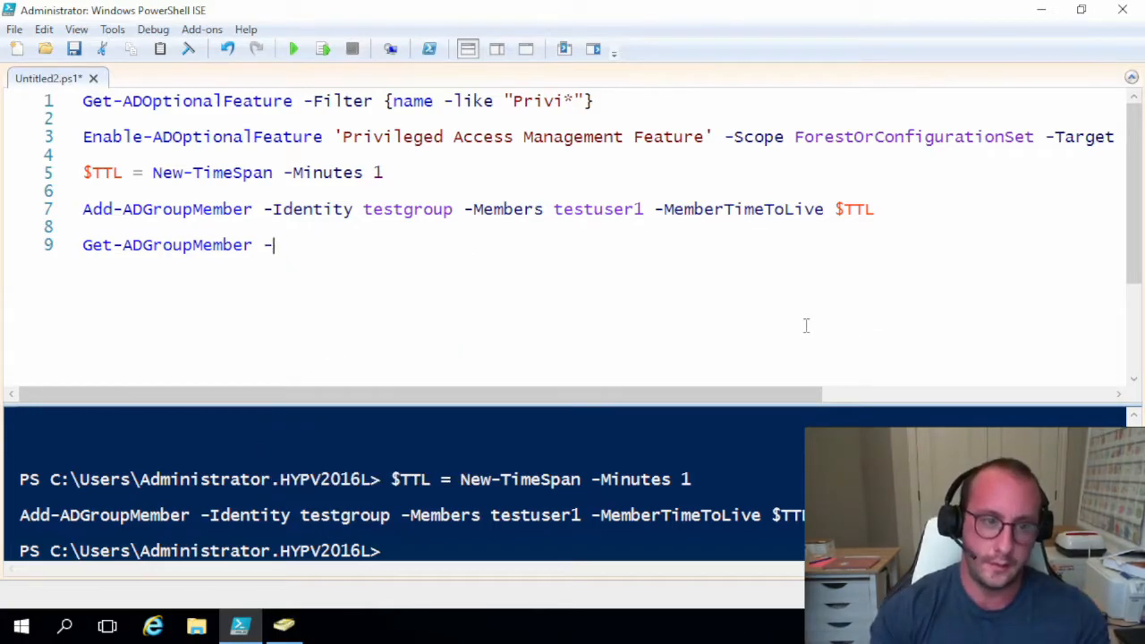
{"action": "type", "text": "-"}
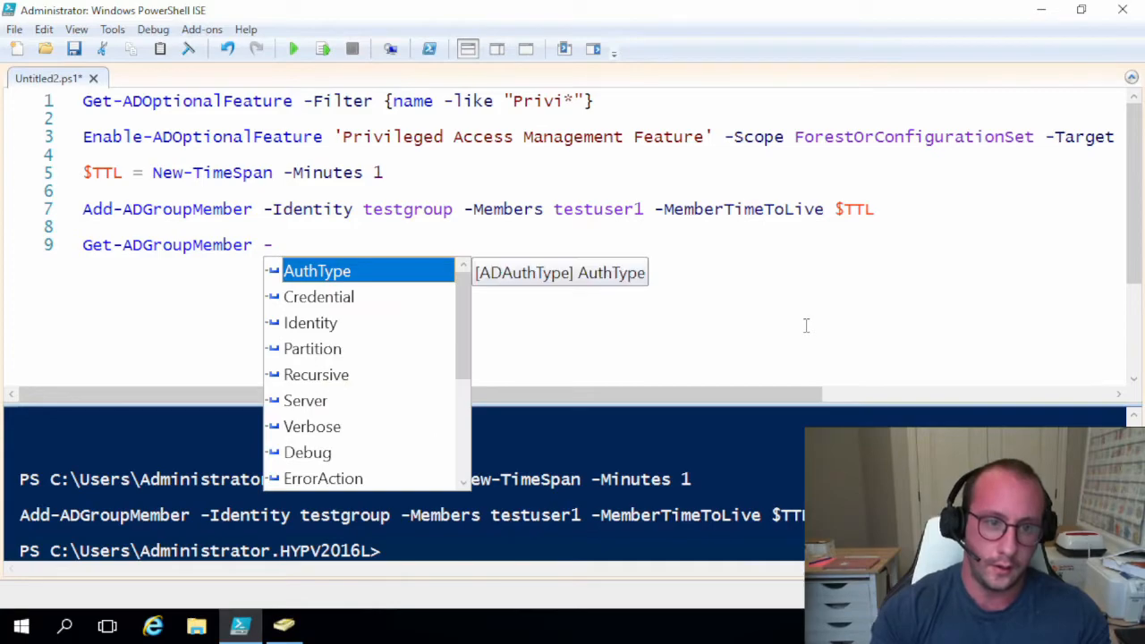
{"action": "type", "text": "Identity tes"}
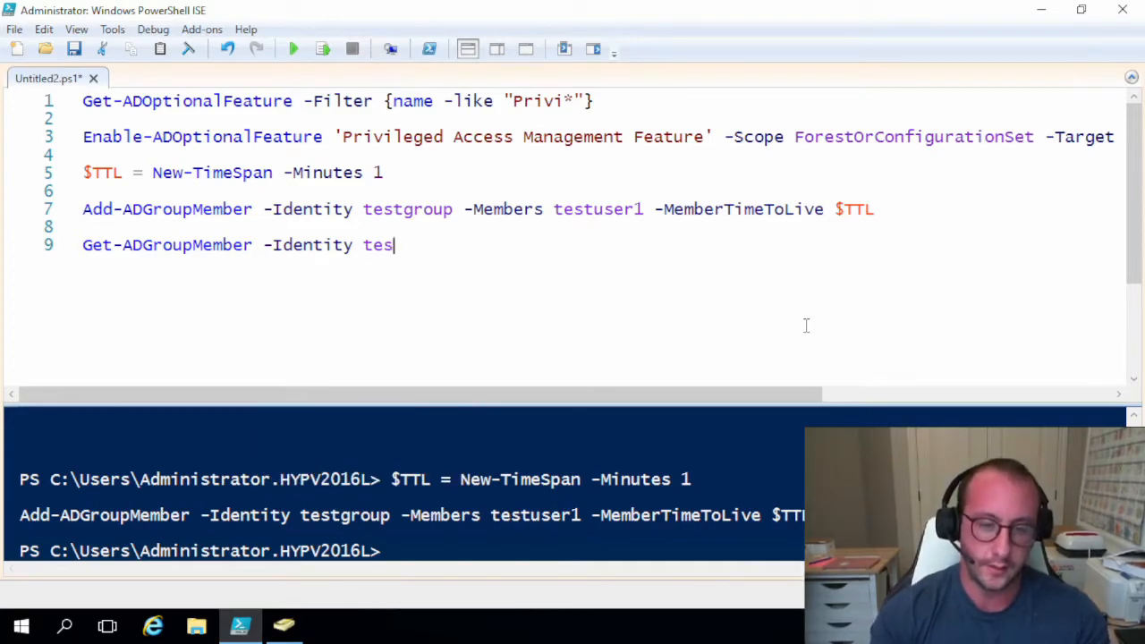
{"action": "type", "text": "tgroup"}
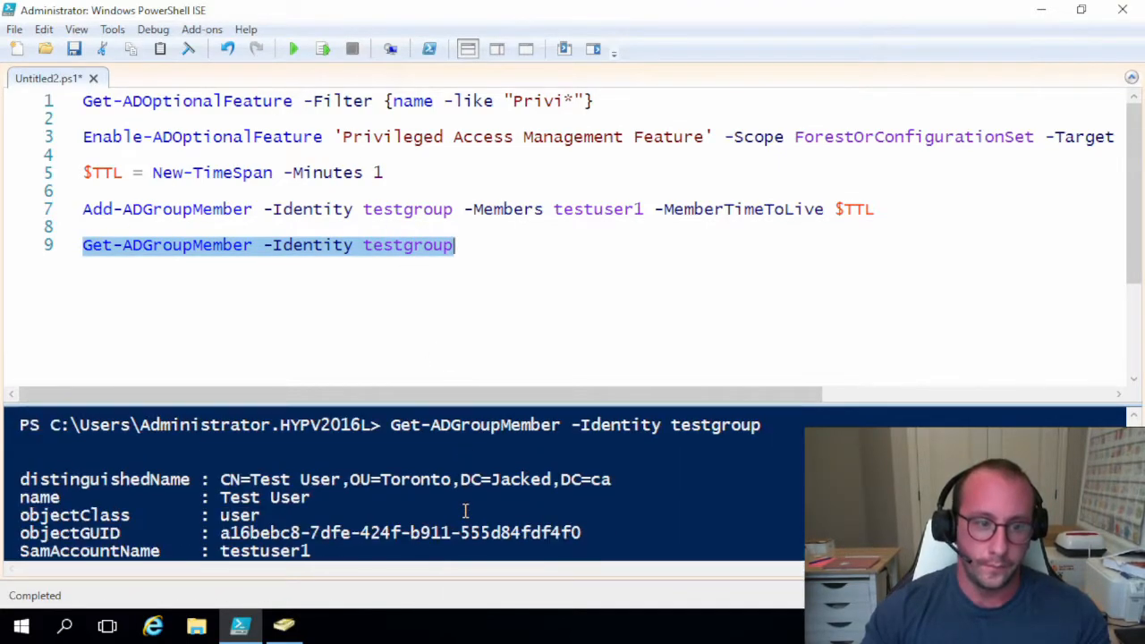
{"action": "type", "text": "|"}
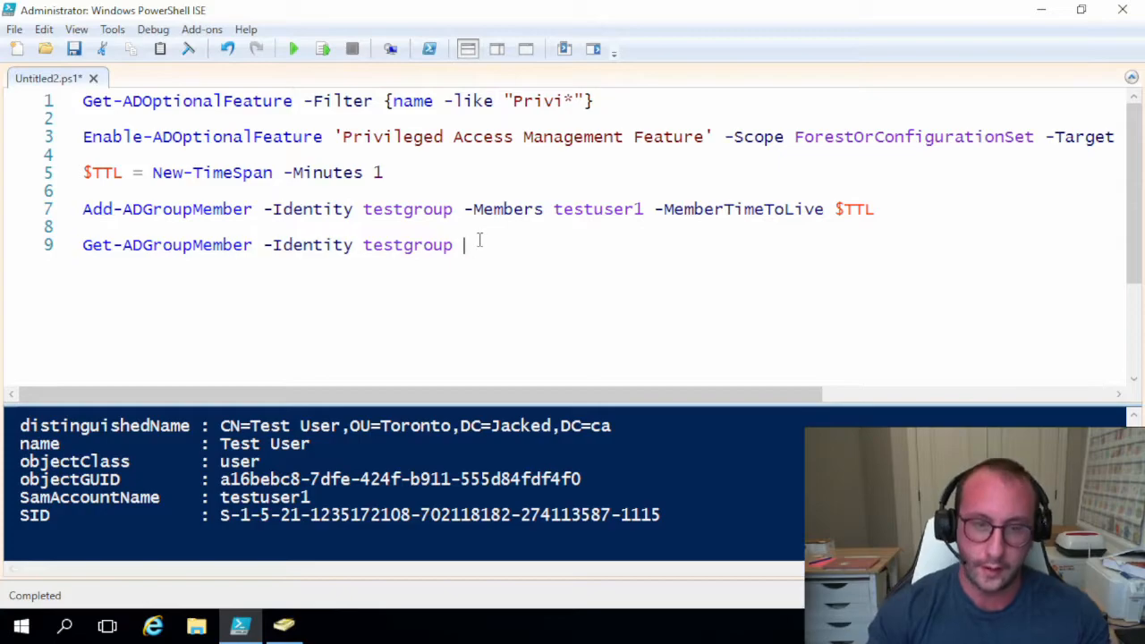
Pipe the testgroup member query to select * and run it to see testuser1's properties.
{"action": "type", "text": "select *"}
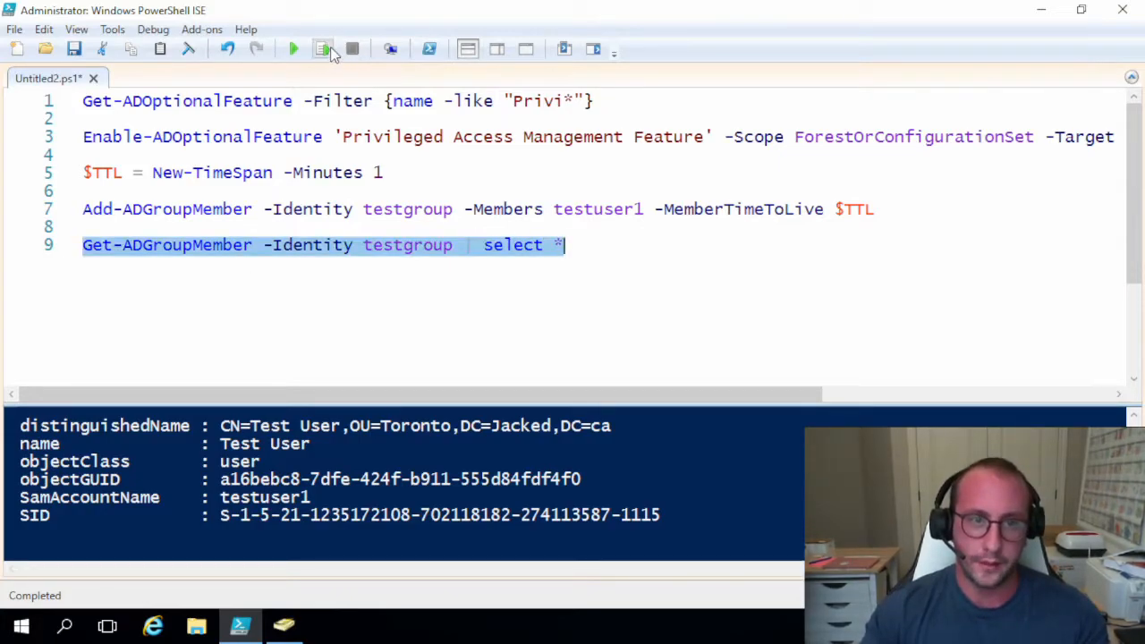
{"action": "left_click", "coordinate": [323, 49]}
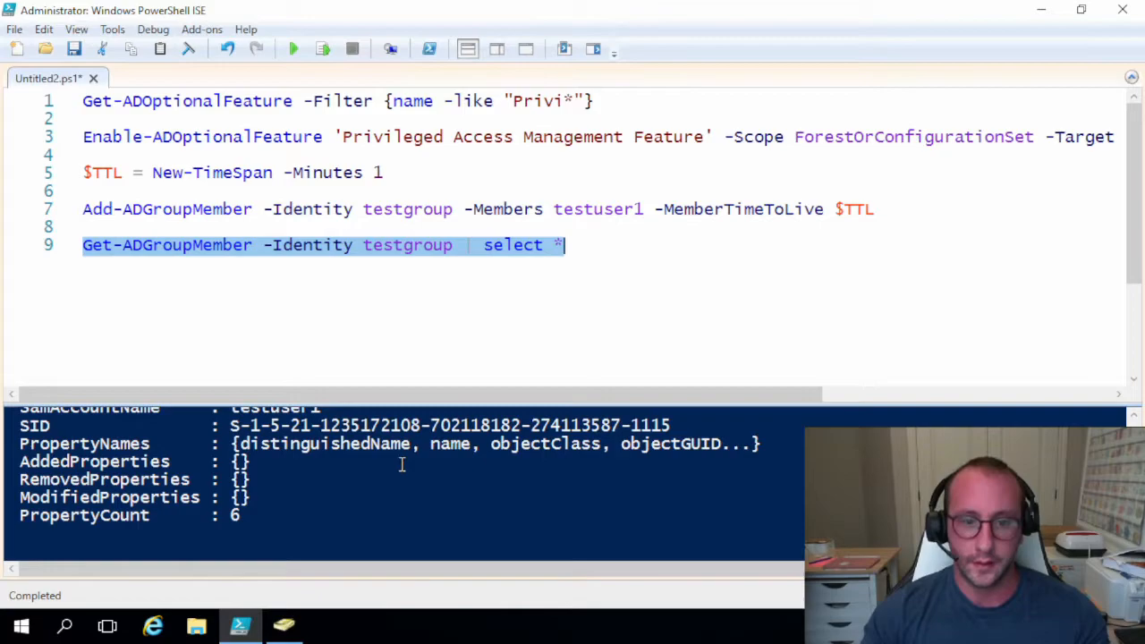
{"action": "left_click", "coordinate": [566, 244]}
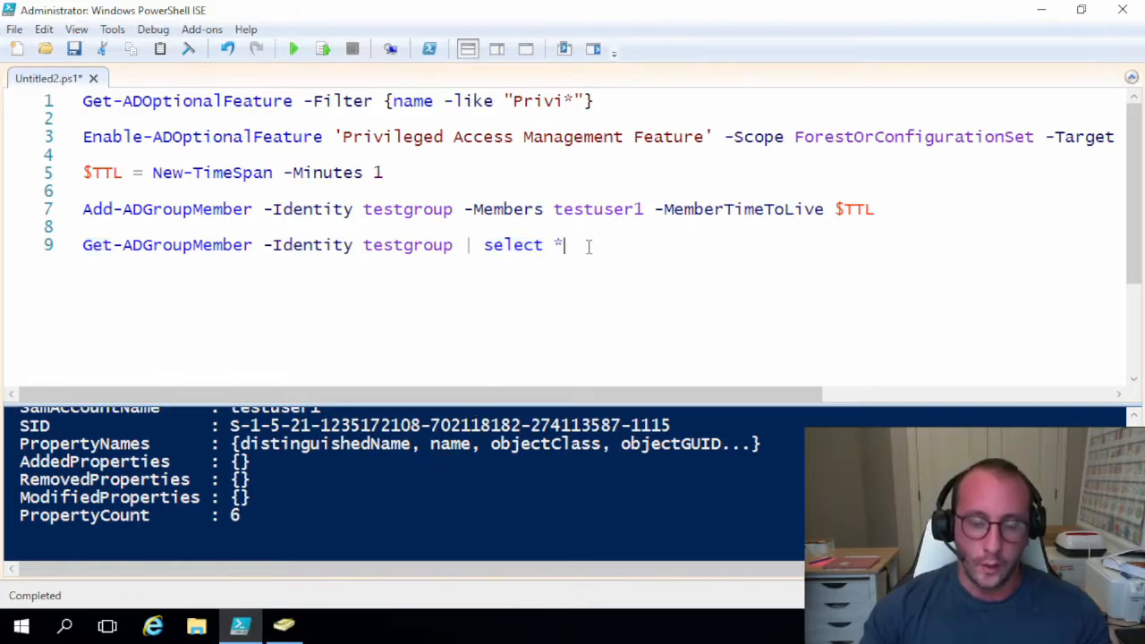
{"action": "left_click_drag", "start_coordinate": [563, 244], "coordinate": [455, 244]}
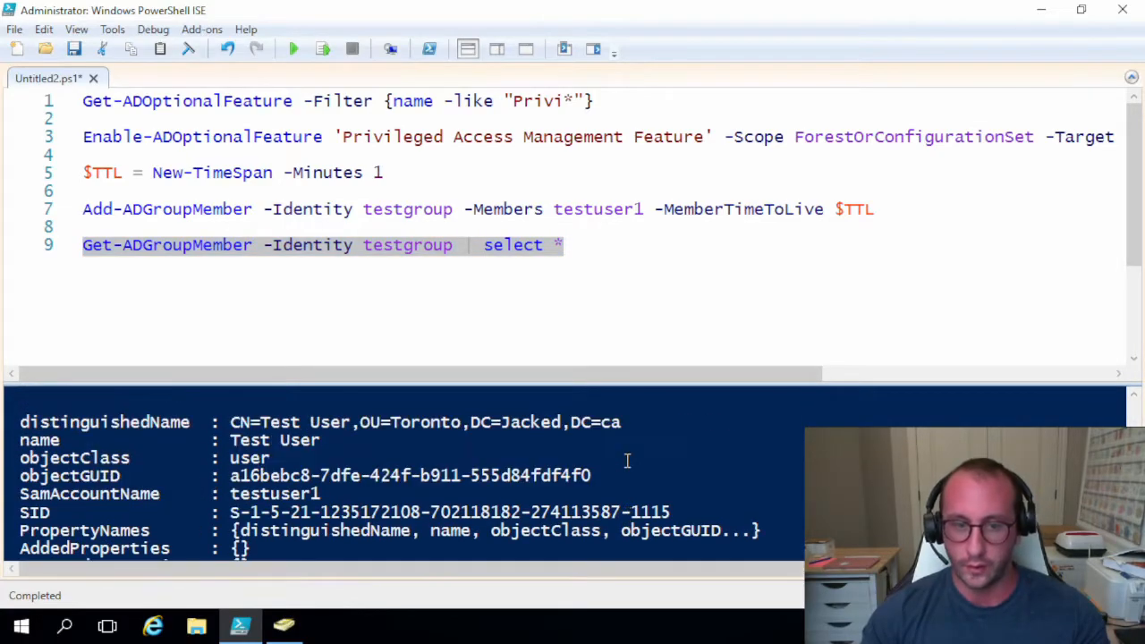
{"action": "scroll", "scroll_direction": "down", "scroll_amount": 3}
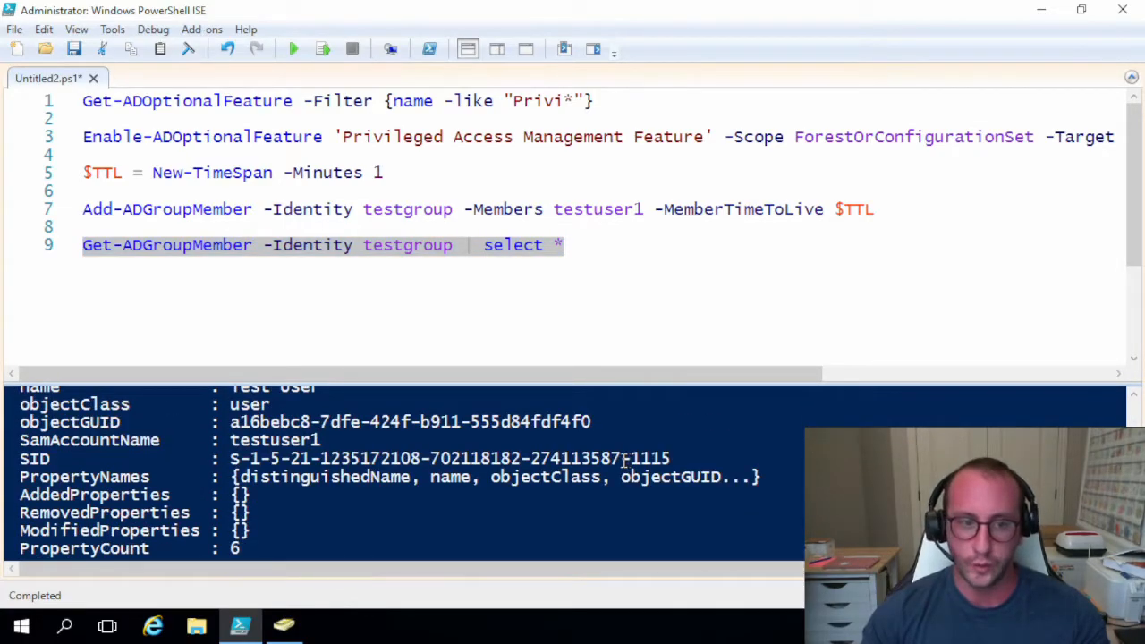
{"action": "mouse_move", "coordinate": [603, 335]}
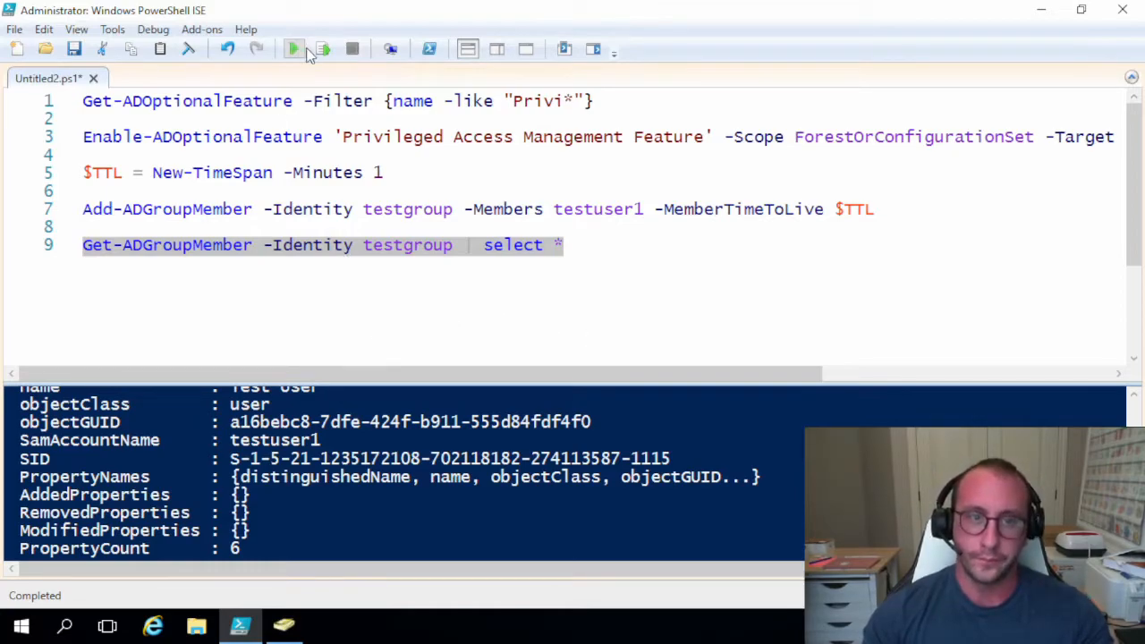
Rerun the testgroup member query three times until it returns no members.
{"action": "left_click", "coordinate": [294, 49]}
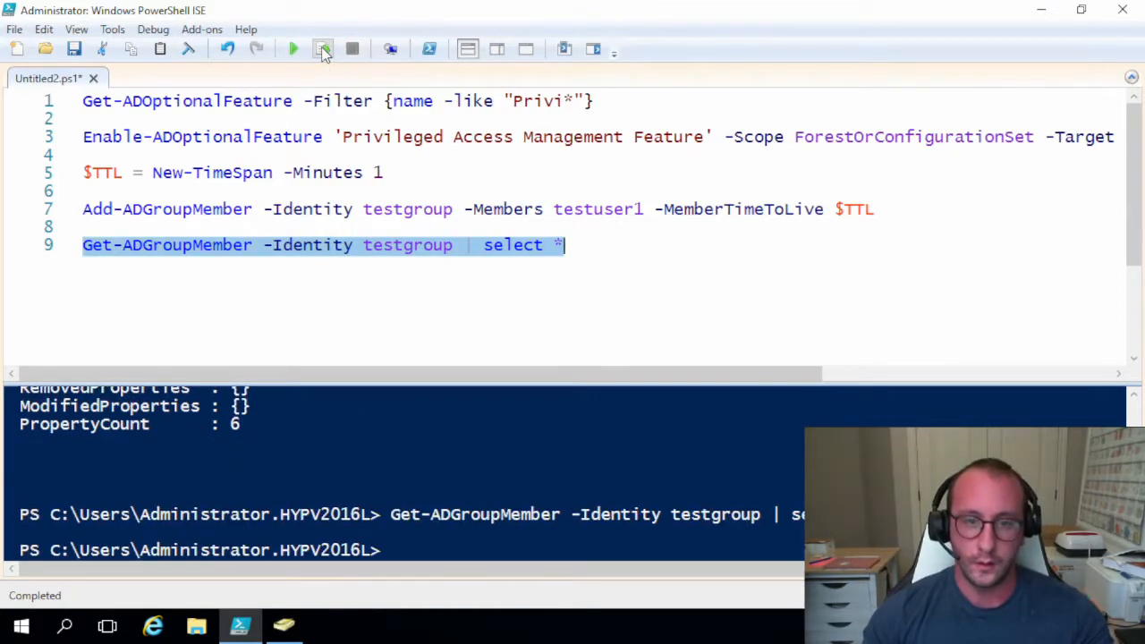
{"action": "left_click", "coordinate": [322, 49]}
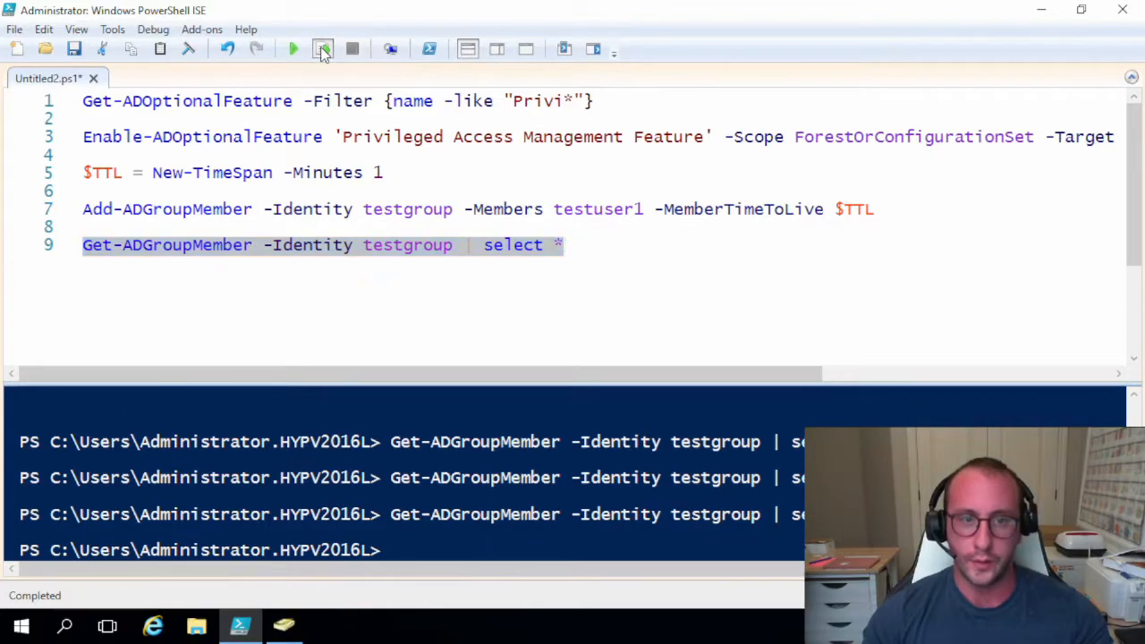
{"action": "left_click", "coordinate": [322, 50]}
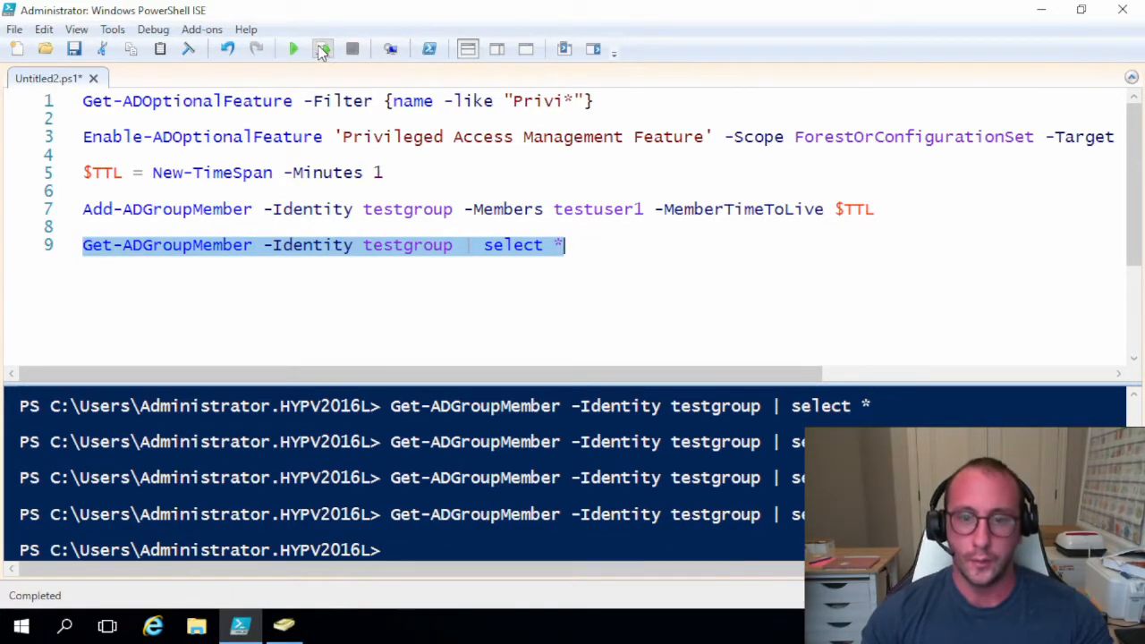
{"action": "mouse_move", "coordinate": [300, 63]}
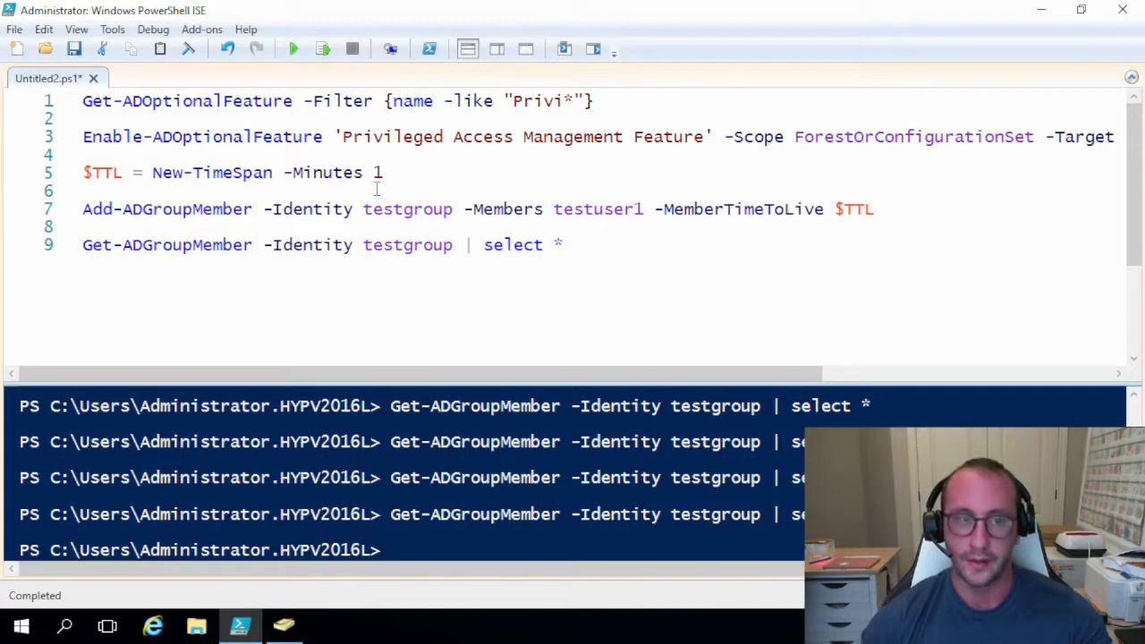
{"action": "mouse_move", "coordinate": [459, 216]}
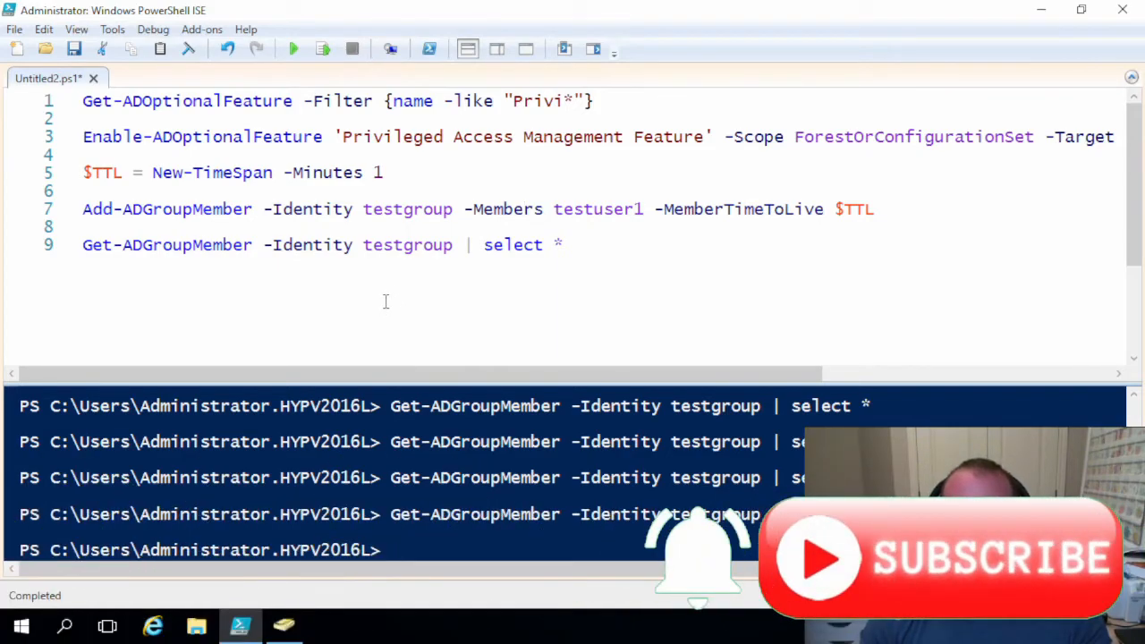
{"action": "mouse_move", "coordinate": [721, 342]}
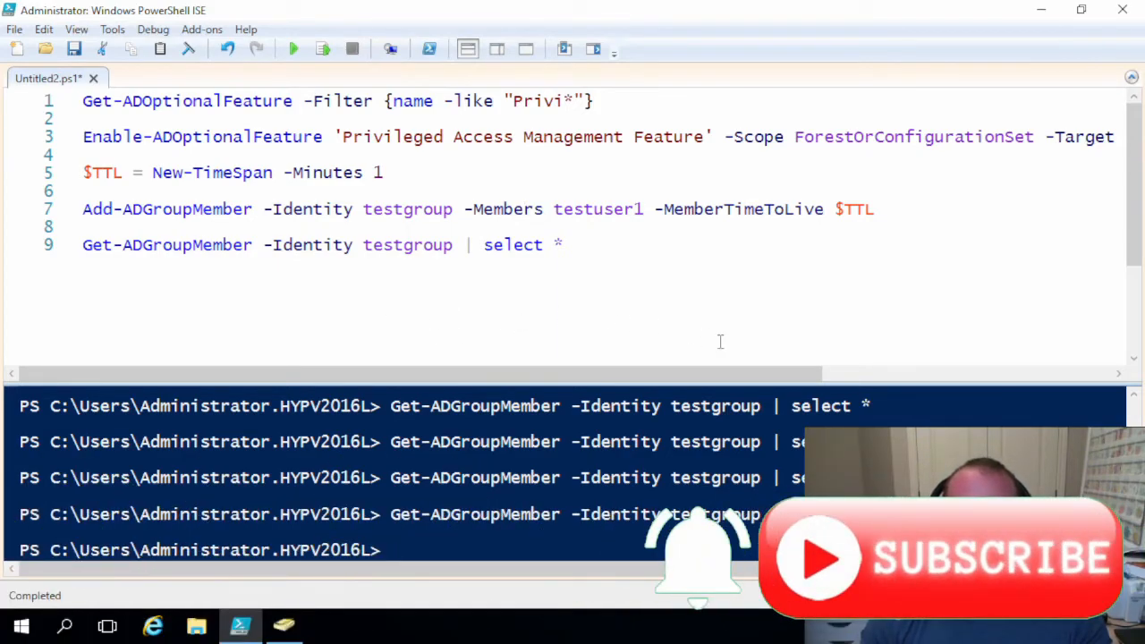